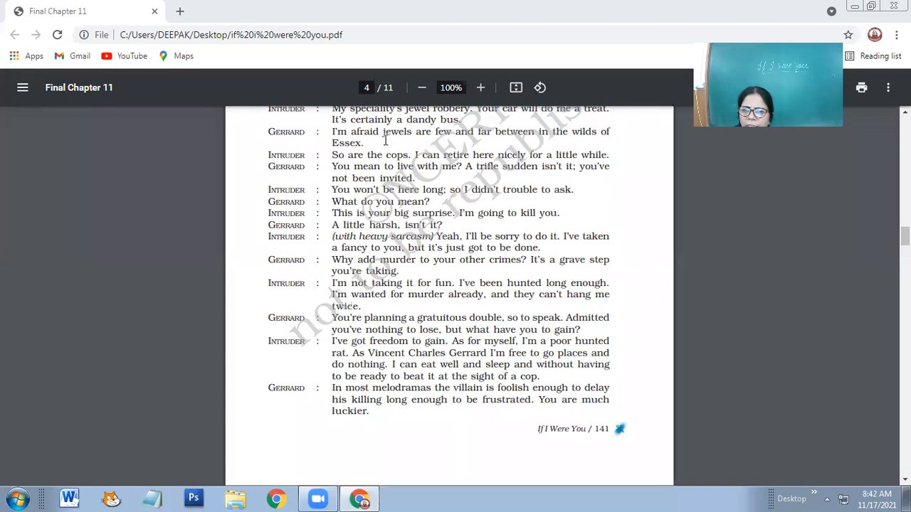
pyautogui.moveTo(609, 135)
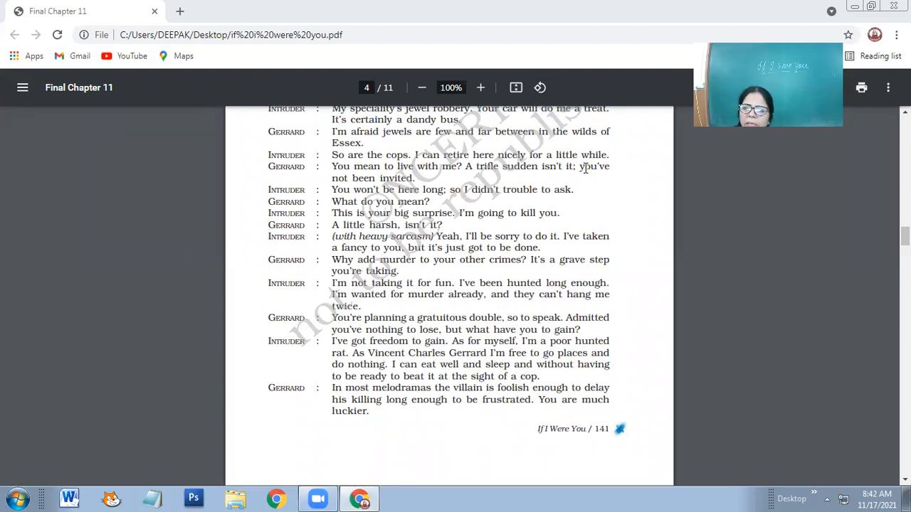
pyautogui.moveTo(572, 168)
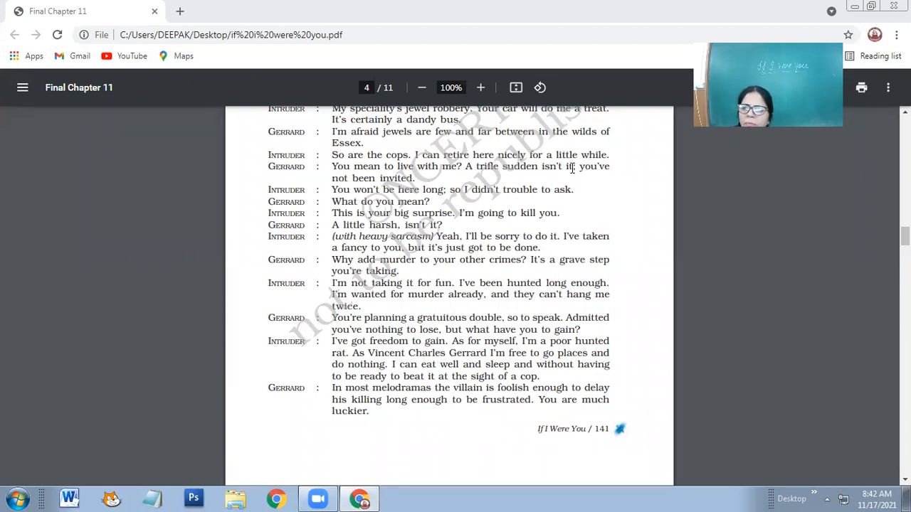
pyautogui.moveTo(619, 185)
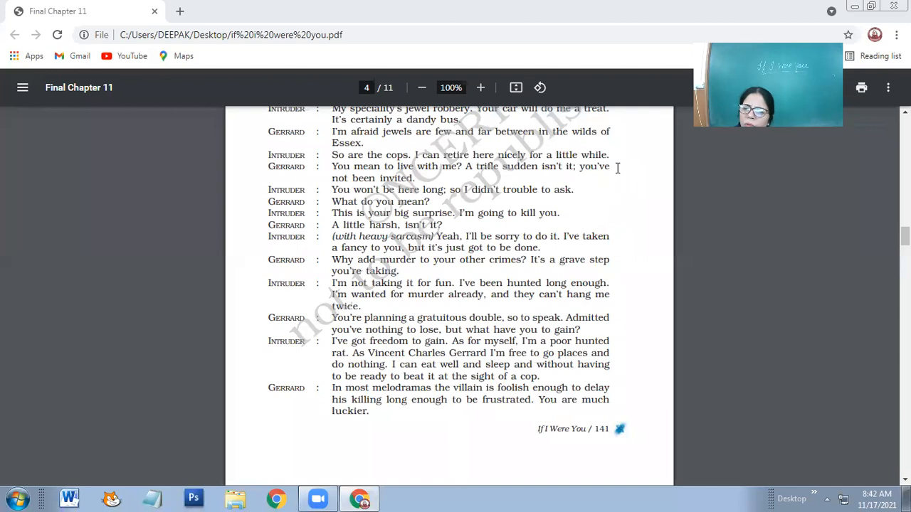
pyautogui.moveTo(616, 165)
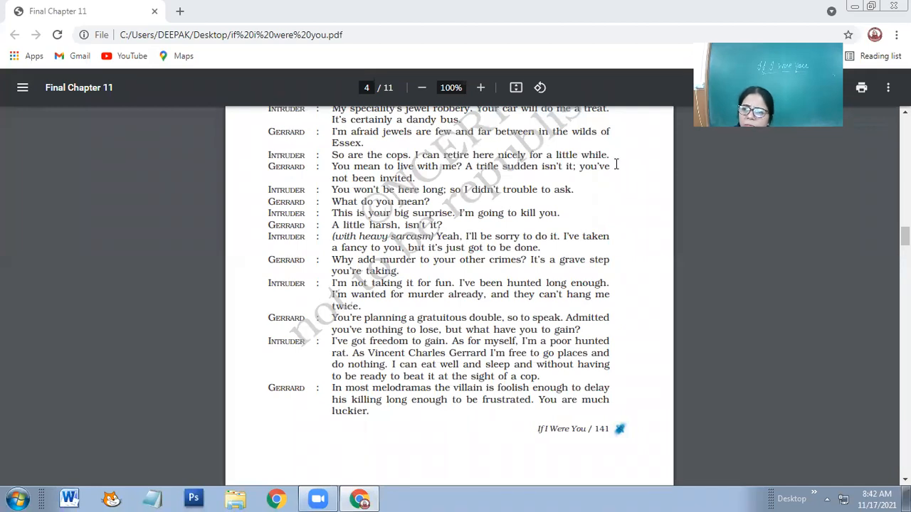
pyautogui.moveTo(582, 174)
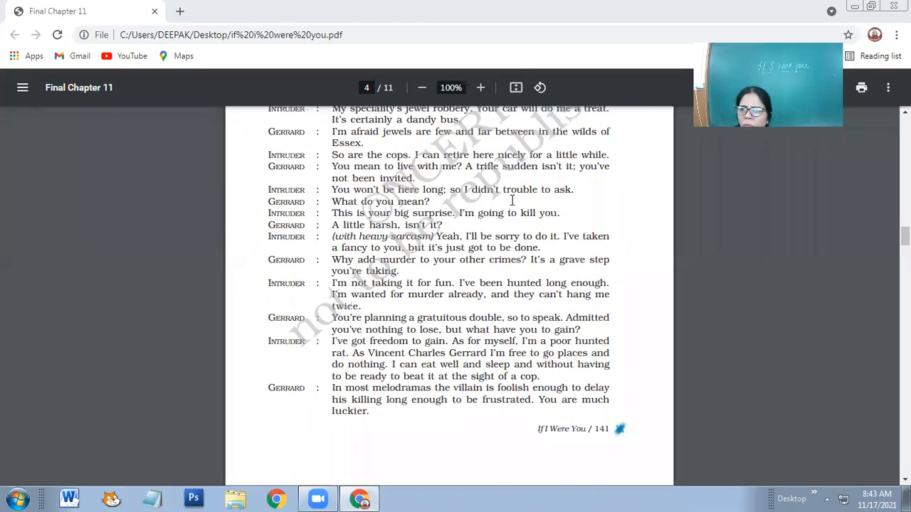
pyautogui.moveTo(353, 193)
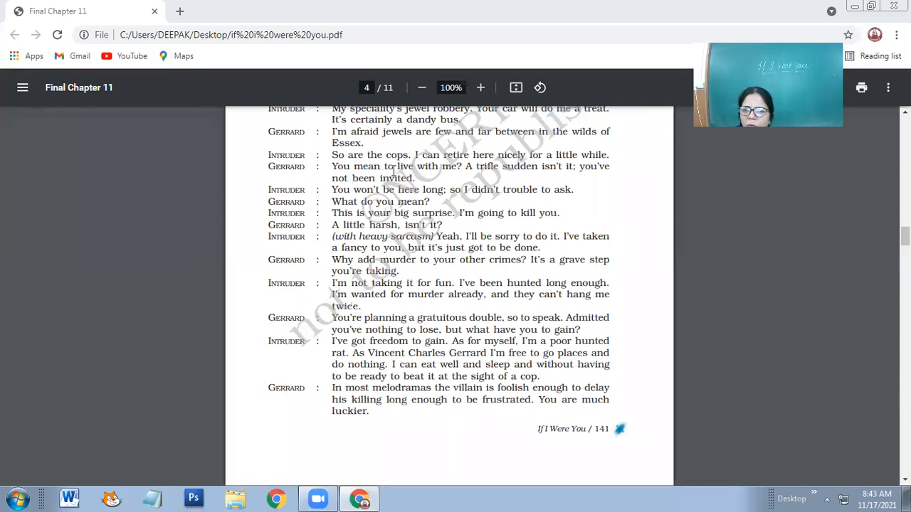
pyautogui.moveTo(538, 171)
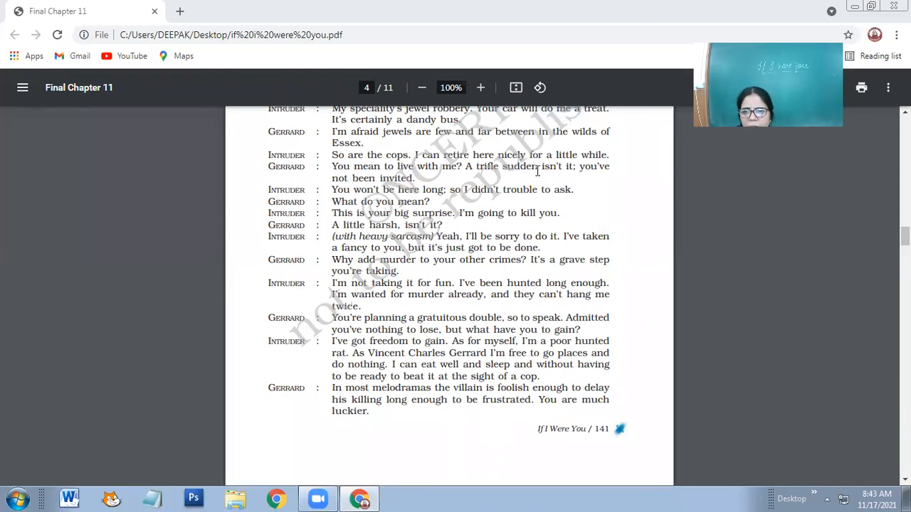
pyautogui.moveTo(390, 190)
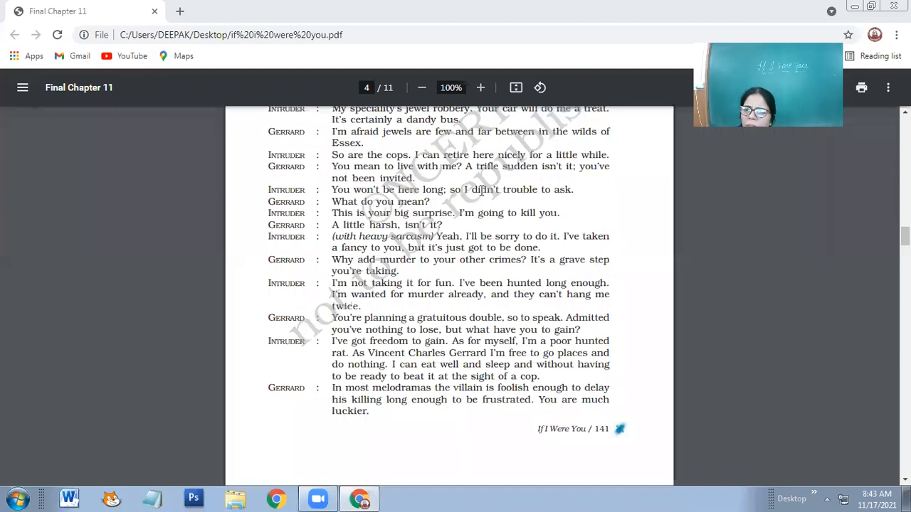
pyautogui.moveTo(468, 202)
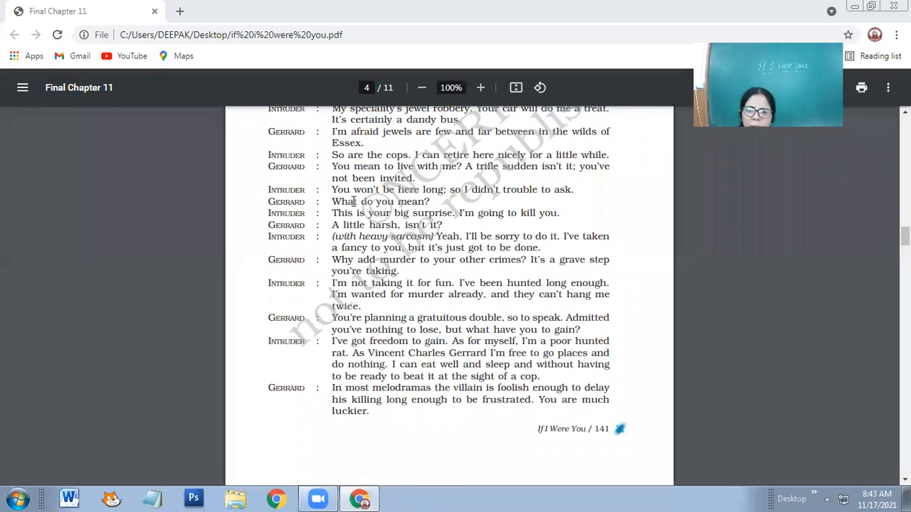
pyautogui.moveTo(452, 200)
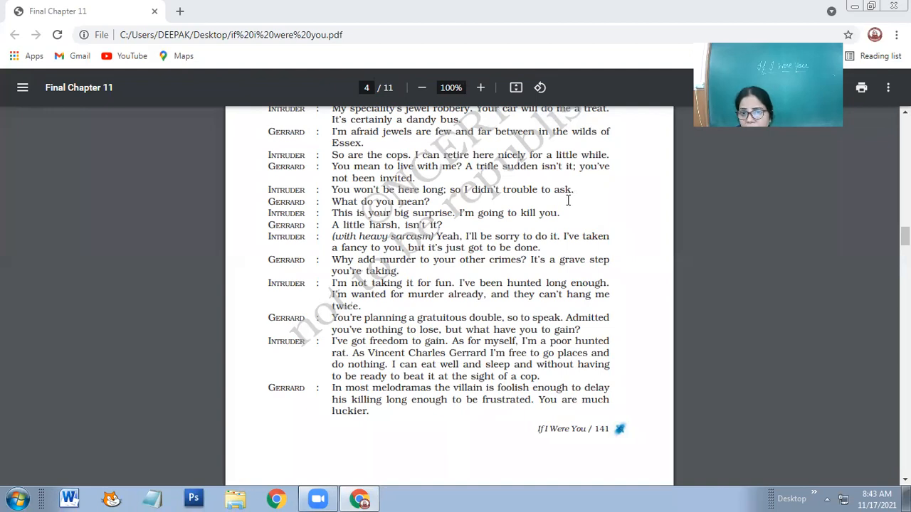
pyautogui.moveTo(427, 176)
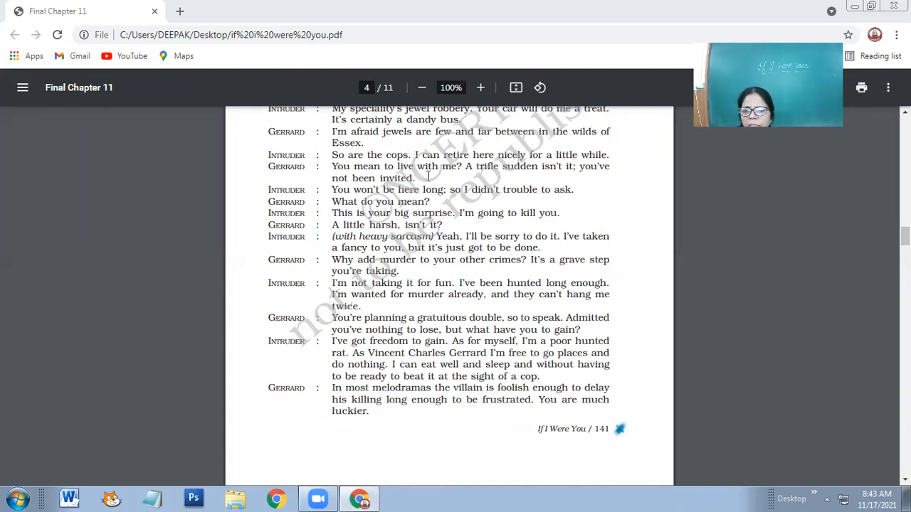
pyautogui.moveTo(490, 205)
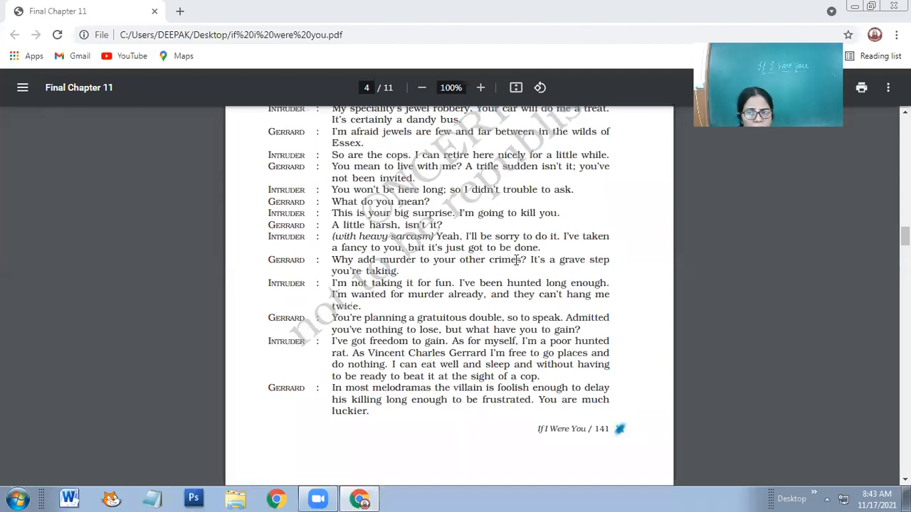
pyautogui.moveTo(518, 267)
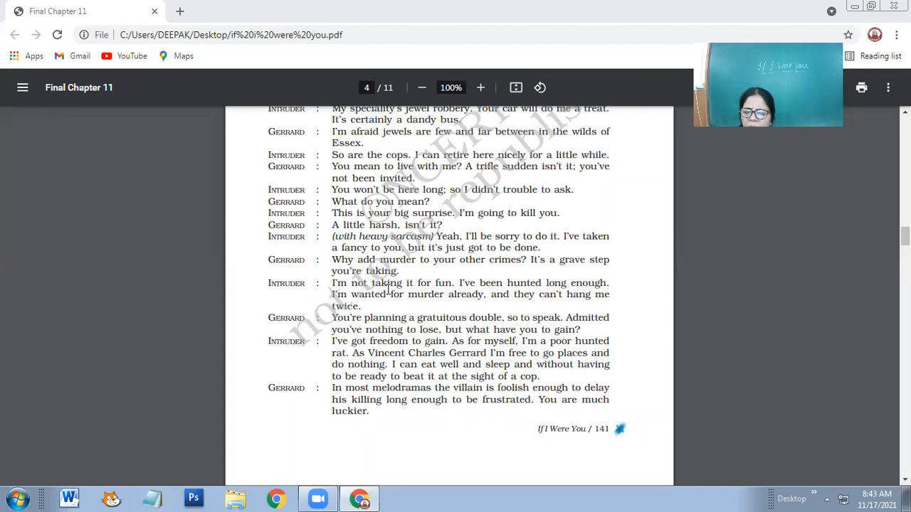
pyautogui.moveTo(555, 293)
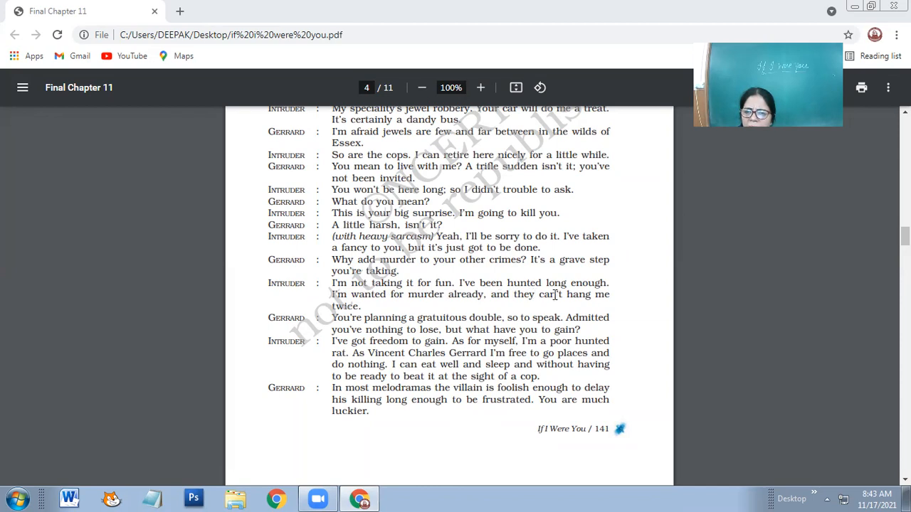
pyautogui.moveTo(257, 299)
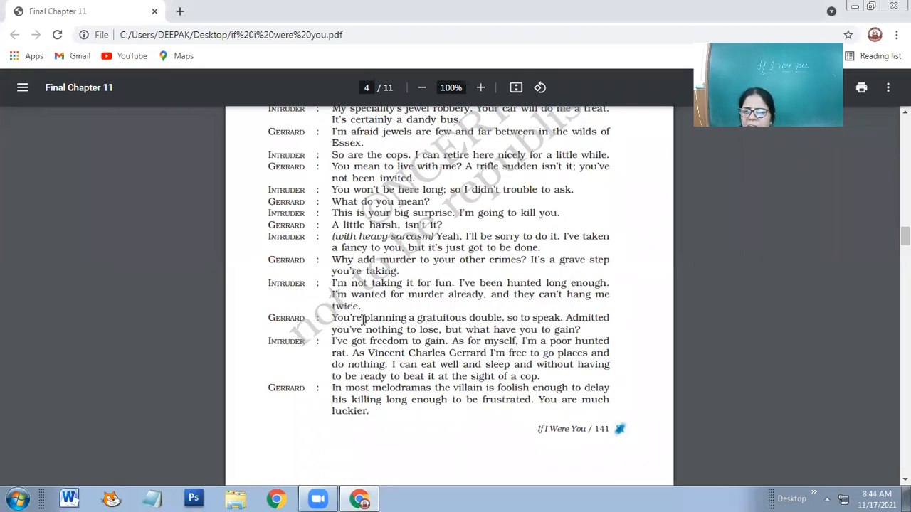
pyautogui.scroll(-3)
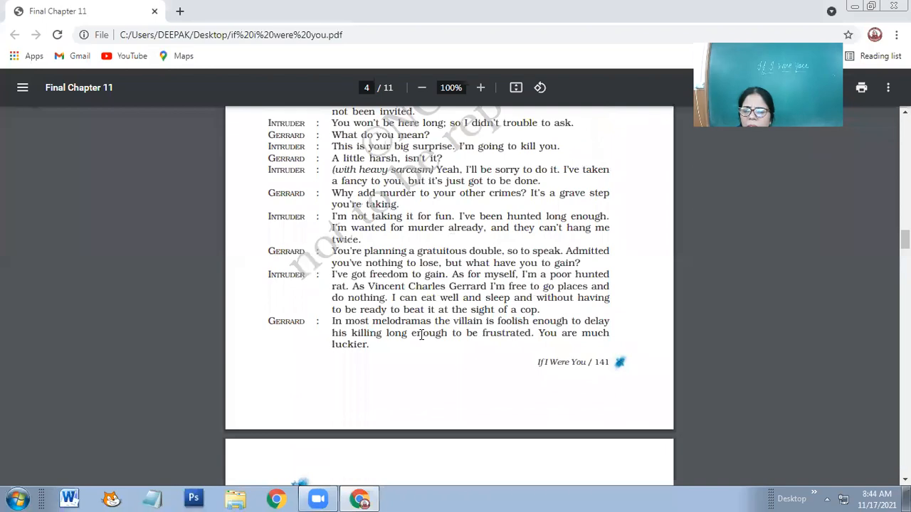
pyautogui.moveTo(368, 391)
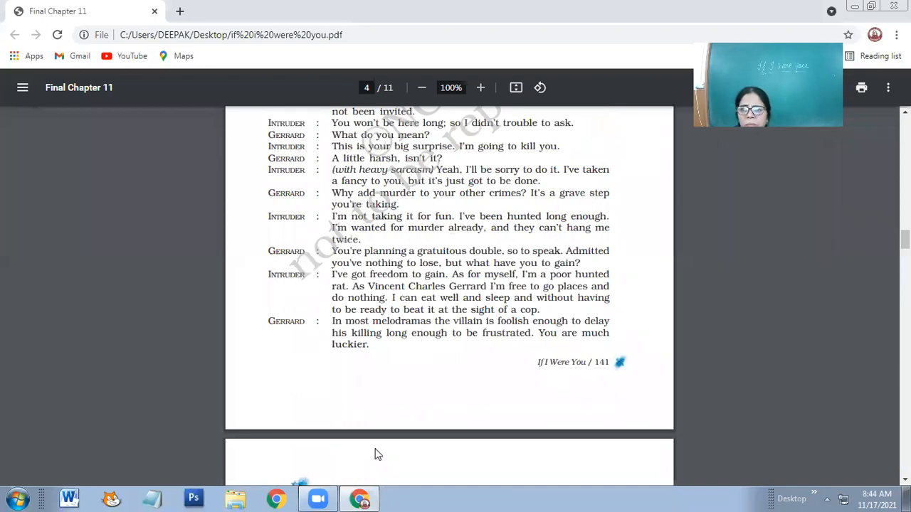
pyautogui.moveTo(510, 277)
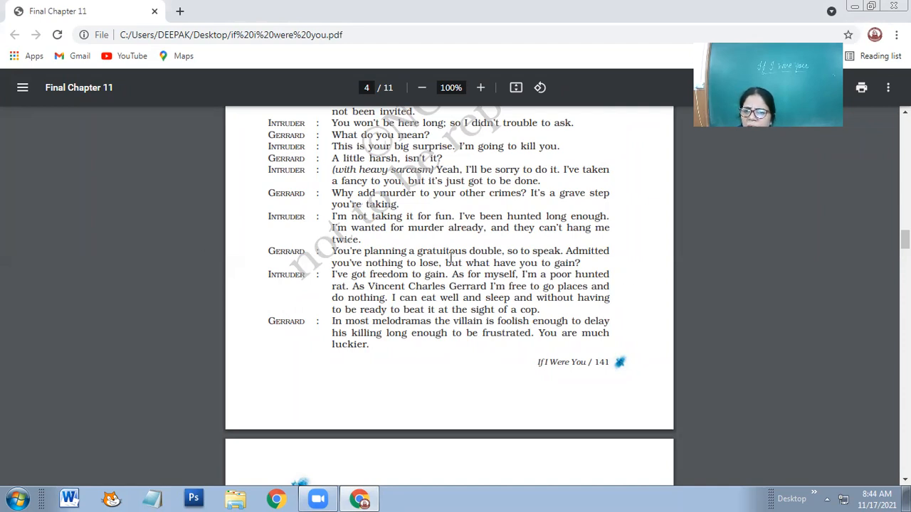
pyautogui.moveTo(569, 256)
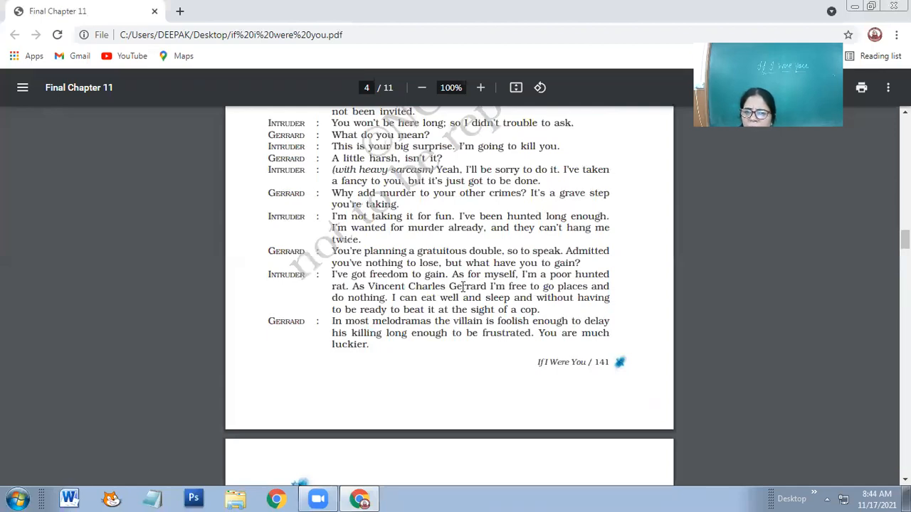
pyautogui.moveTo(481, 285)
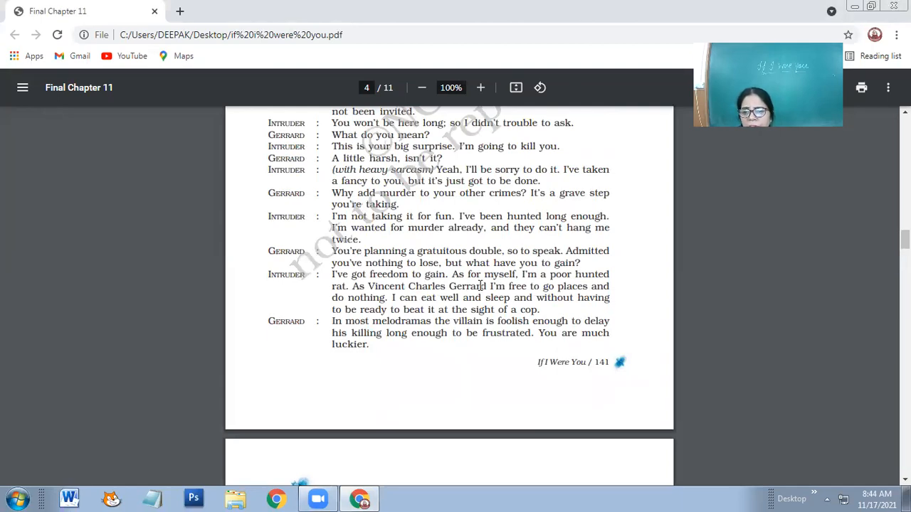
pyautogui.moveTo(635, 299)
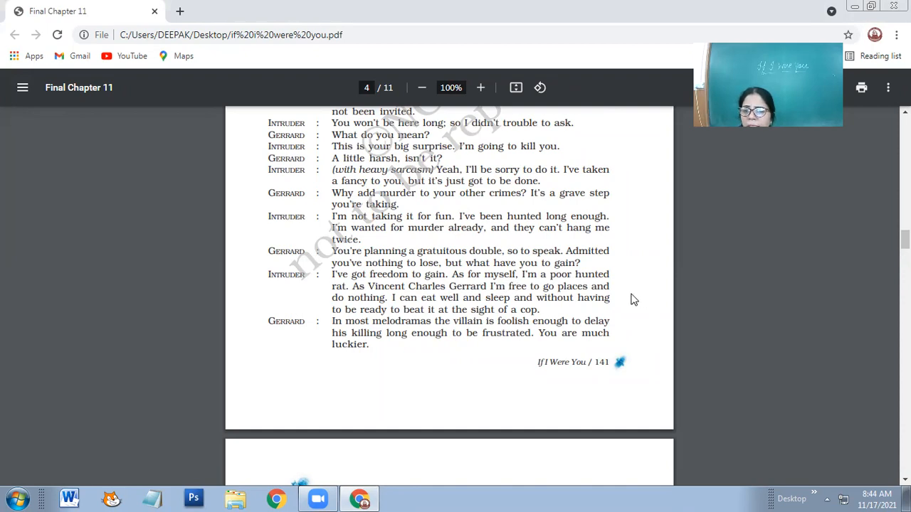
pyautogui.moveTo(370, 291)
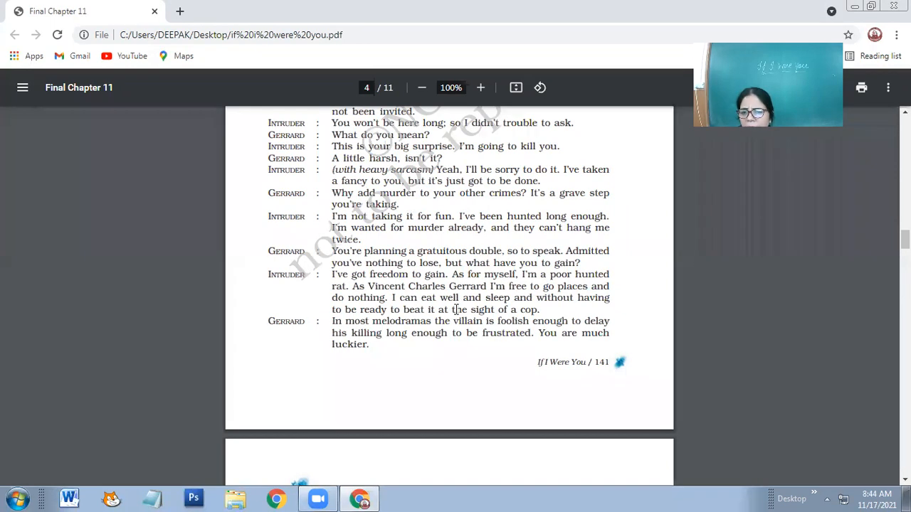
pyautogui.moveTo(427, 267)
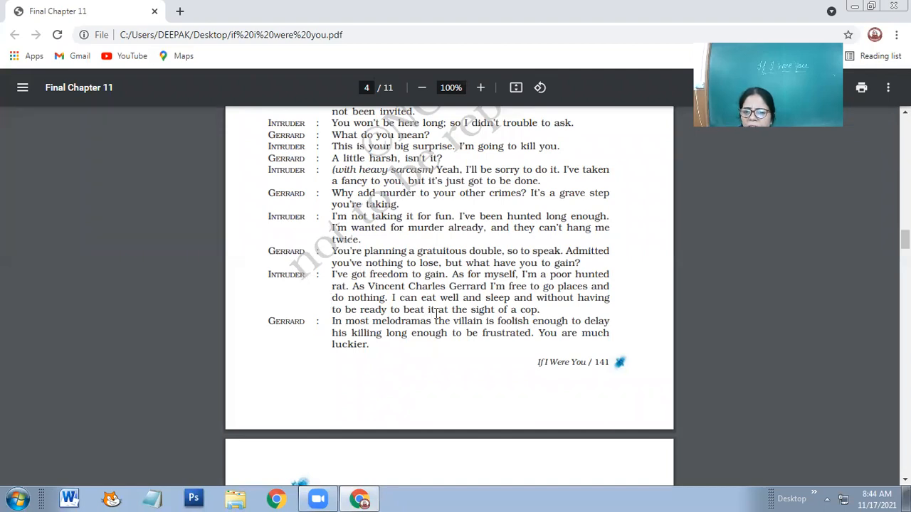
pyautogui.moveTo(547, 325)
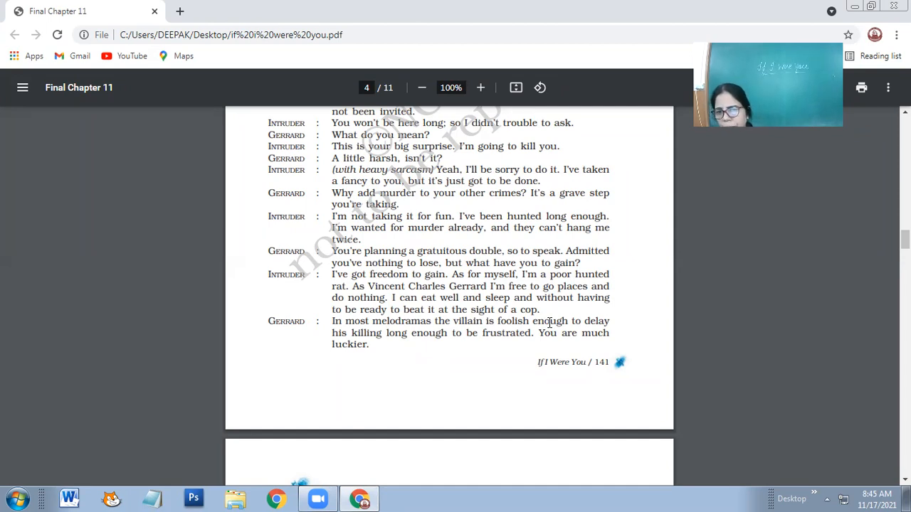
pyautogui.scroll(-3)
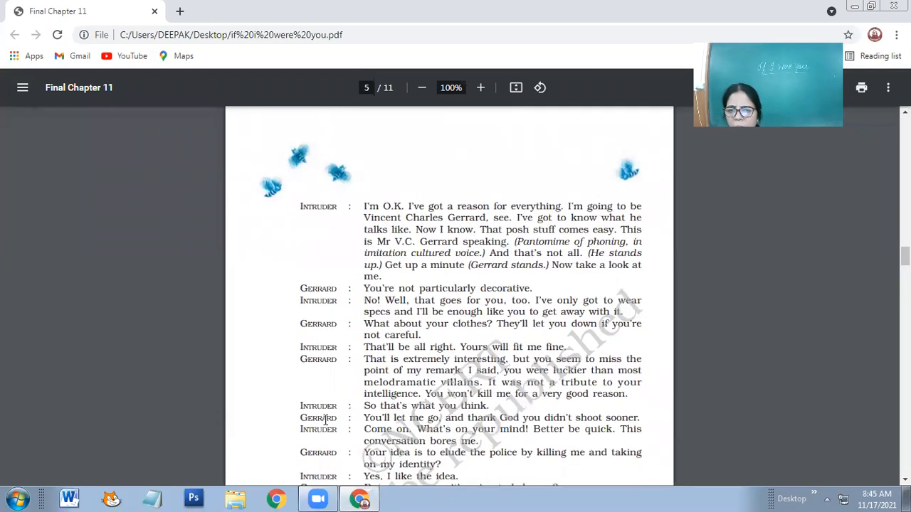
pyautogui.moveTo(472, 213)
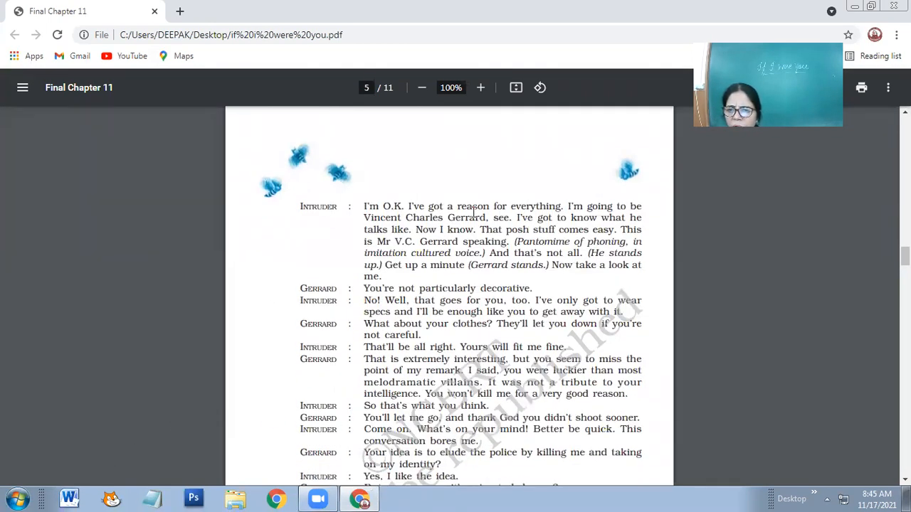
pyautogui.moveTo(273, 244)
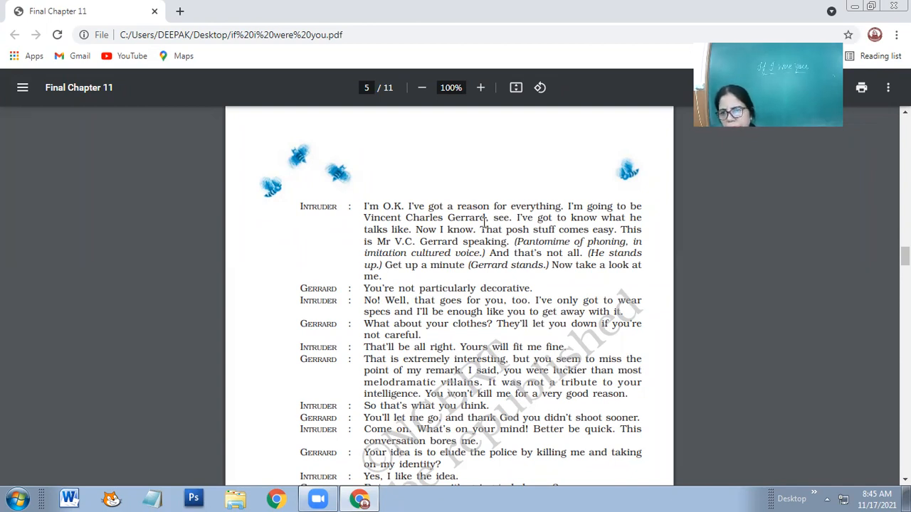
pyautogui.scroll(-3)
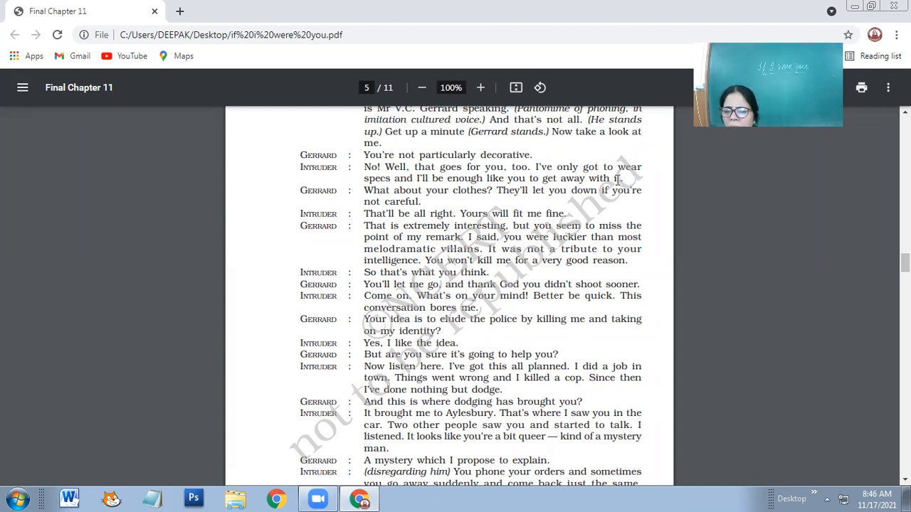
pyautogui.moveTo(501, 68)
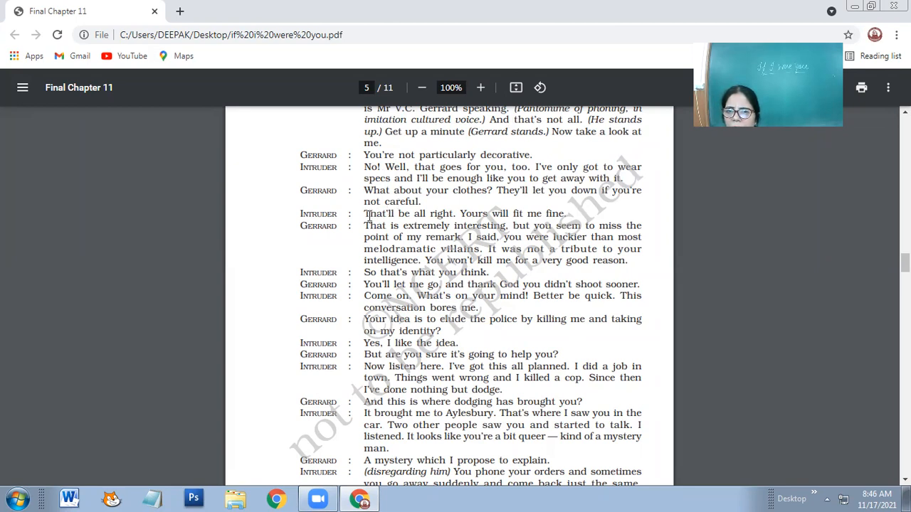
pyautogui.moveTo(562, 216)
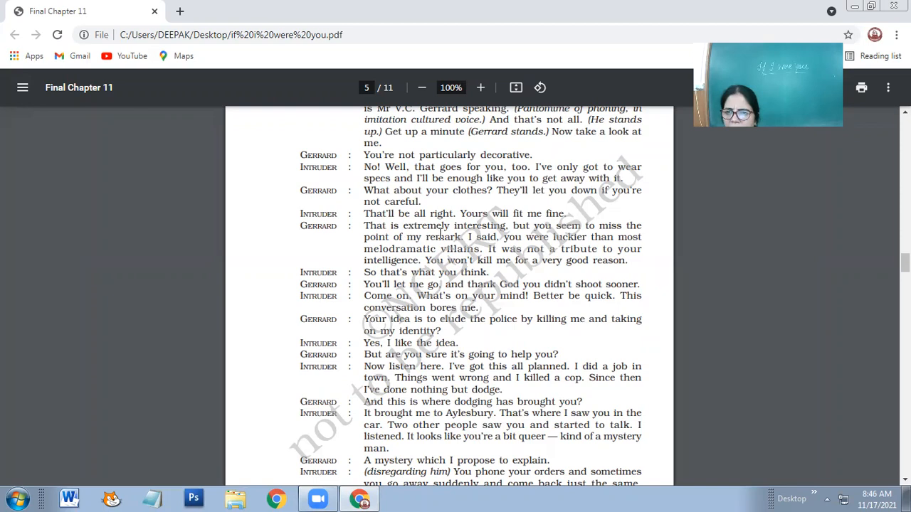
pyautogui.moveTo(653, 243)
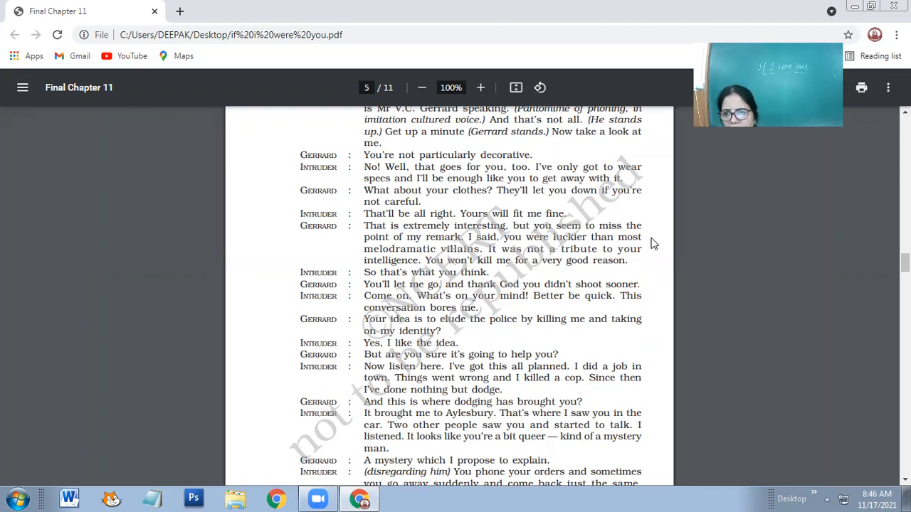
pyautogui.moveTo(496, 242)
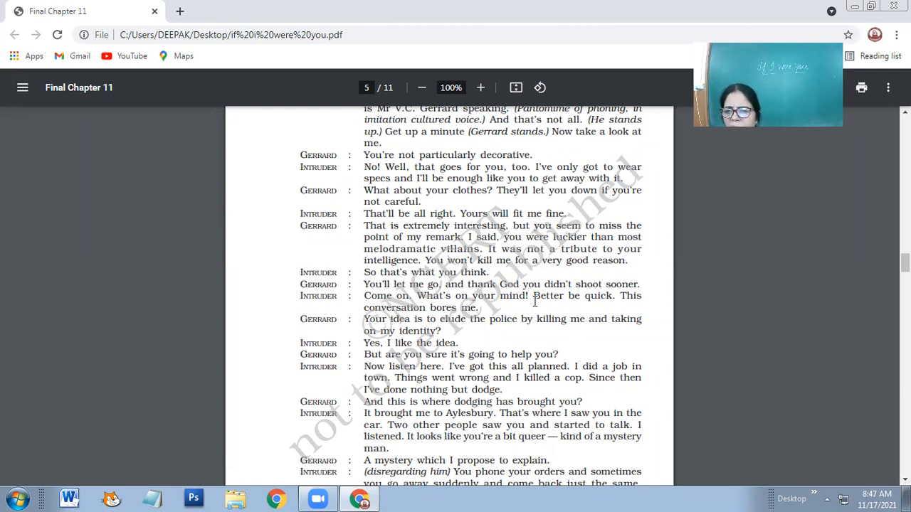
pyautogui.scroll(-3)
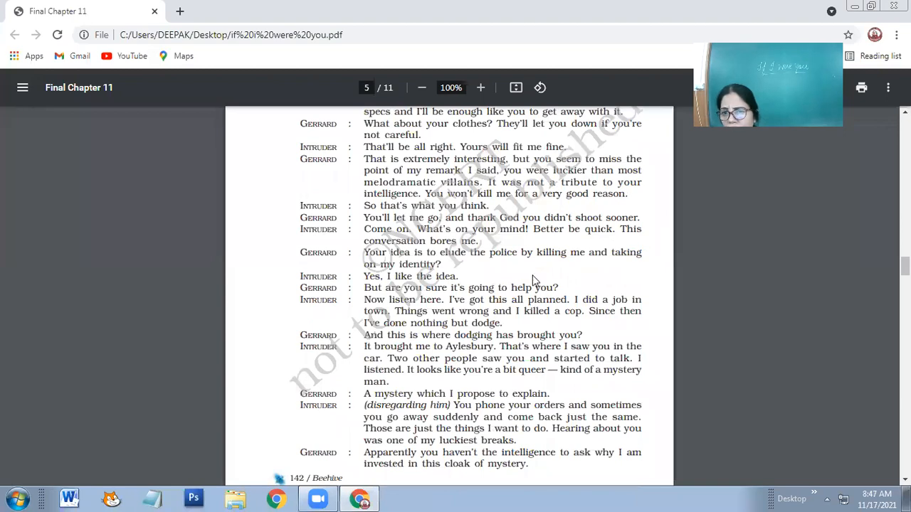
pyautogui.moveTo(401, 218)
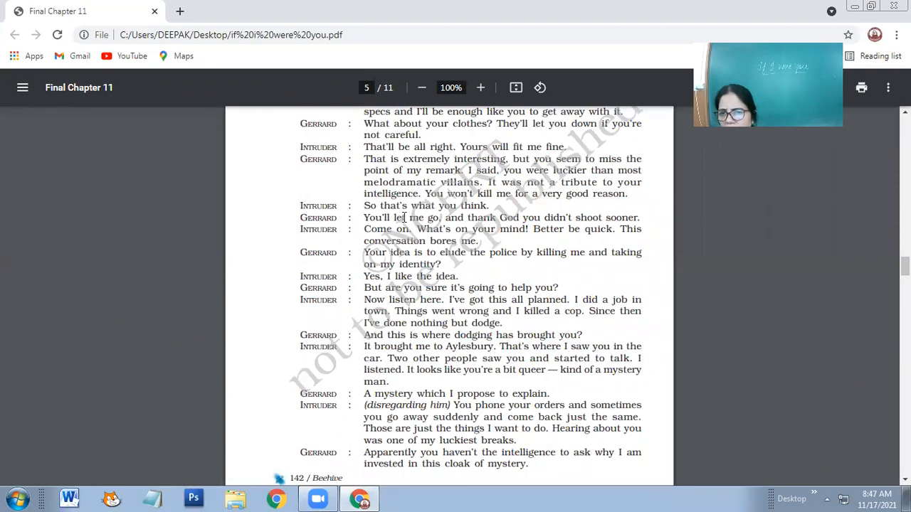
pyautogui.moveTo(629, 208)
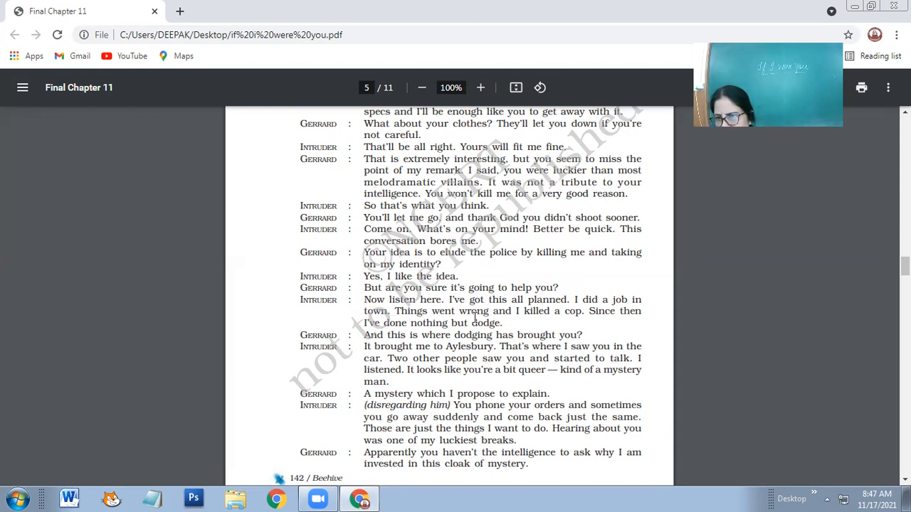
pyautogui.moveTo(647, 322)
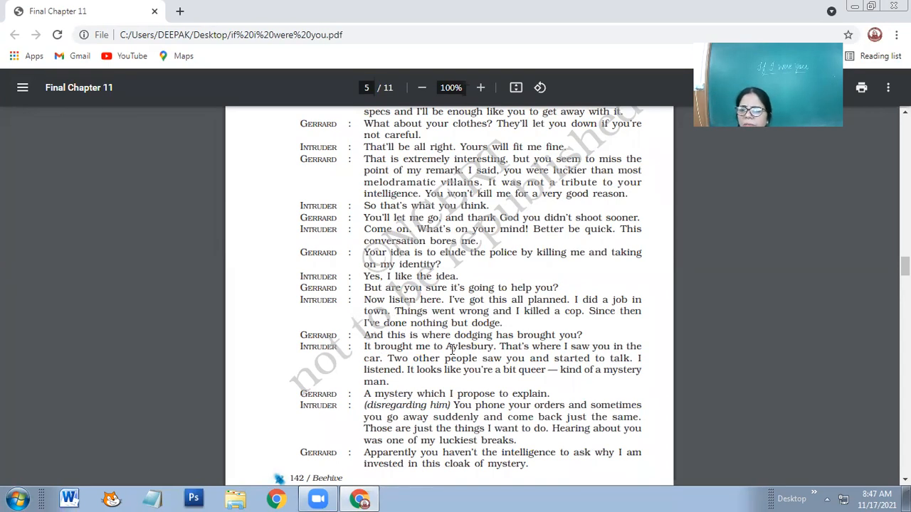
pyautogui.scroll(-3)
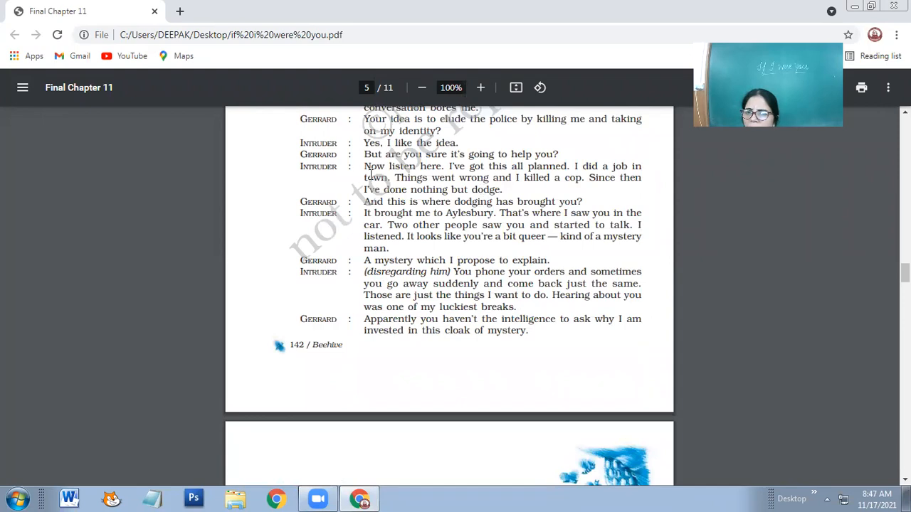
pyautogui.moveTo(524, 173)
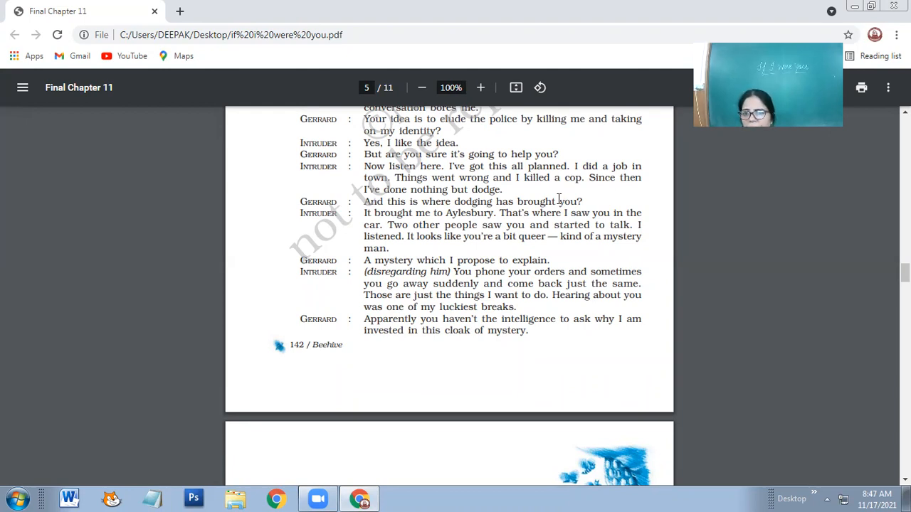
pyautogui.moveTo(547, 202)
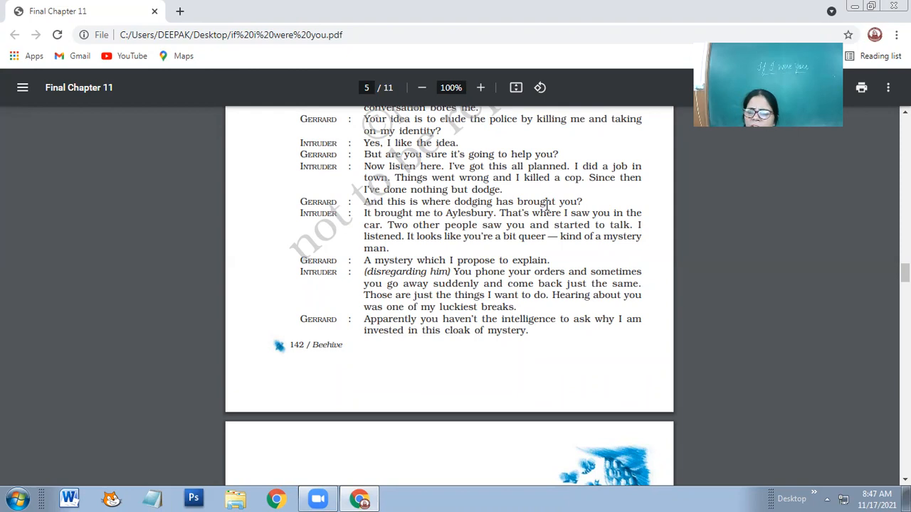
pyautogui.moveTo(499, 232)
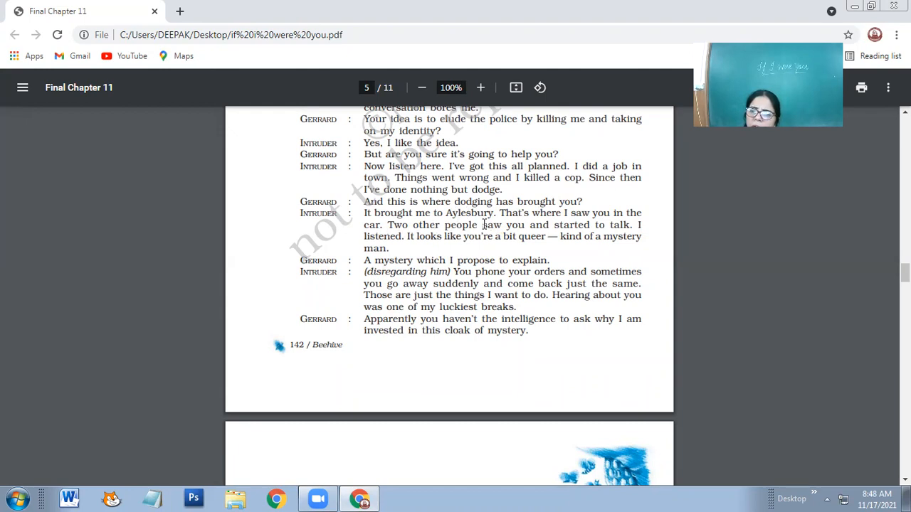
pyautogui.moveTo(518, 219)
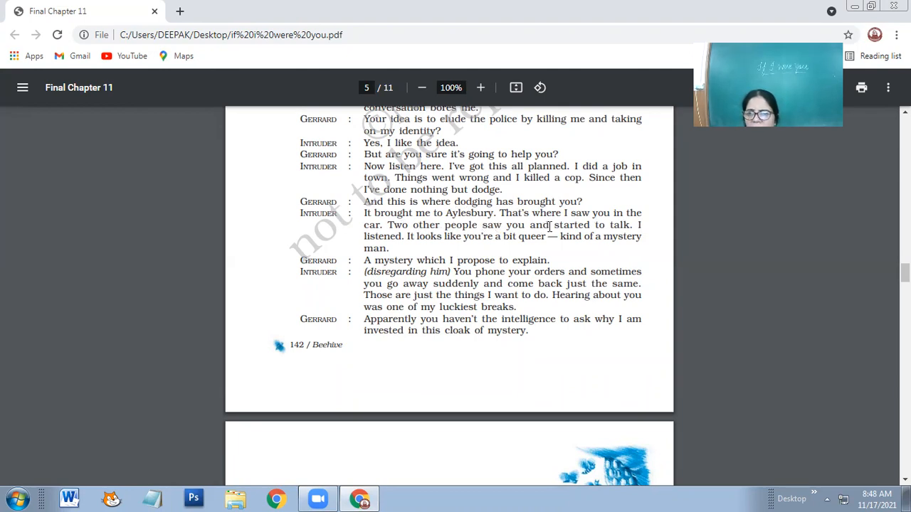
pyautogui.moveTo(404, 242)
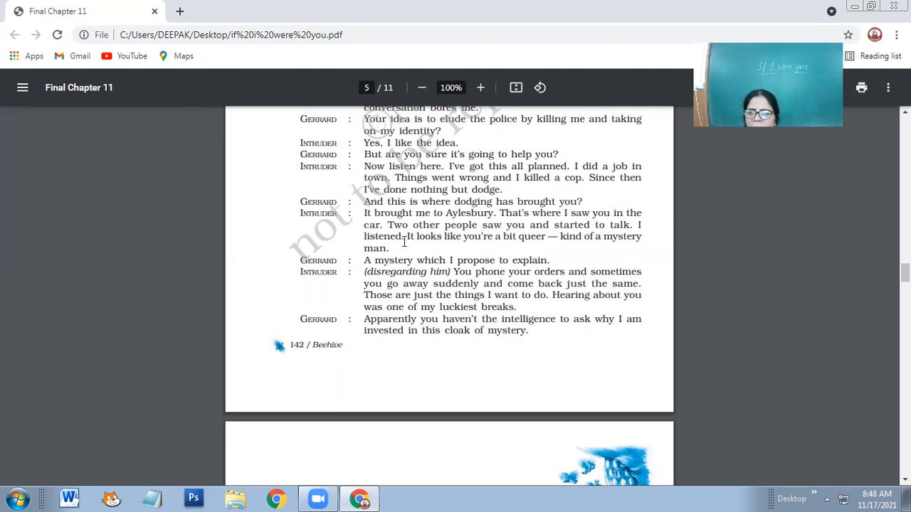
pyautogui.moveTo(532, 237)
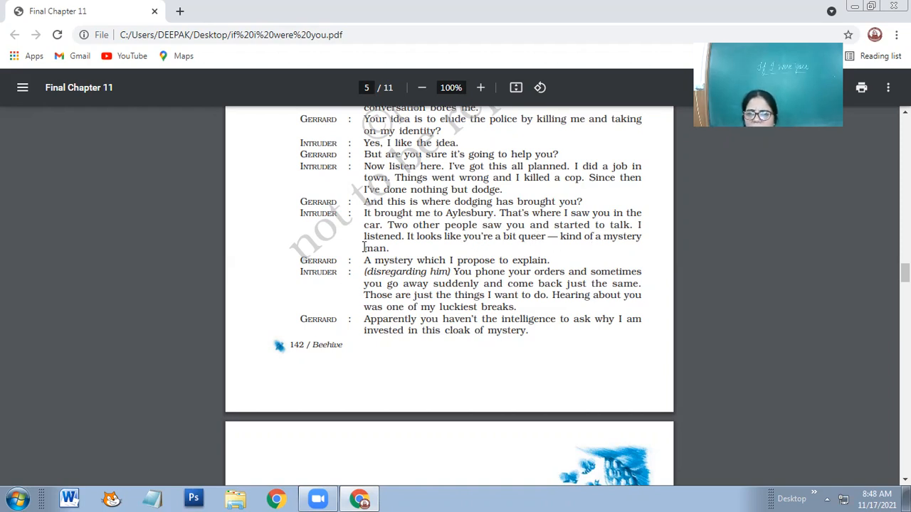
pyautogui.moveTo(353, 222)
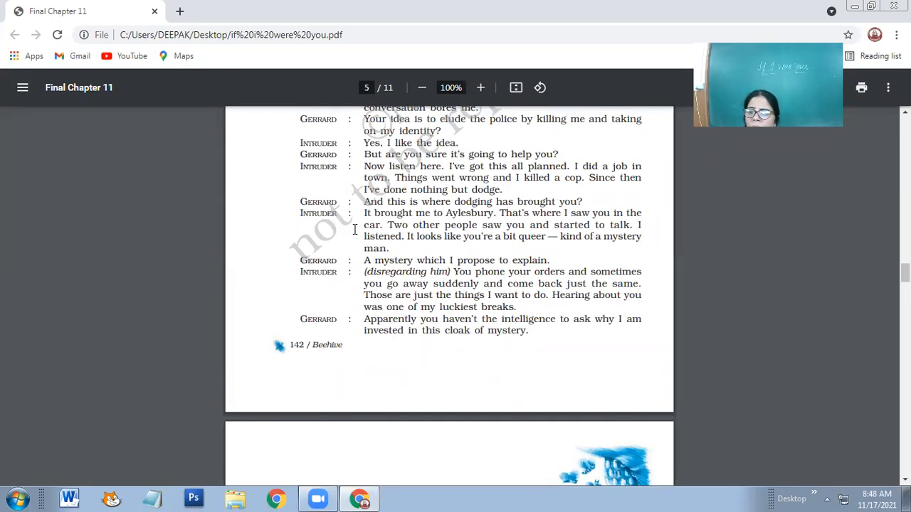
pyautogui.moveTo(432, 259)
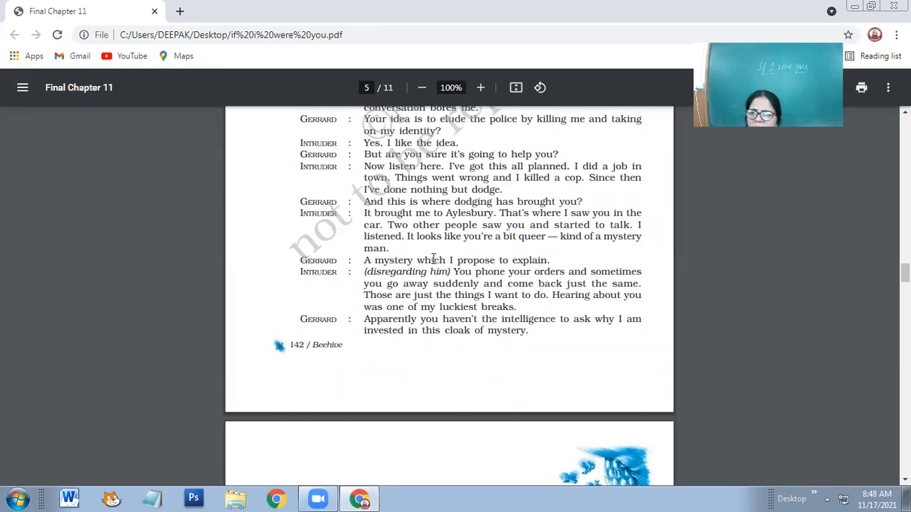
pyautogui.scroll(-3)
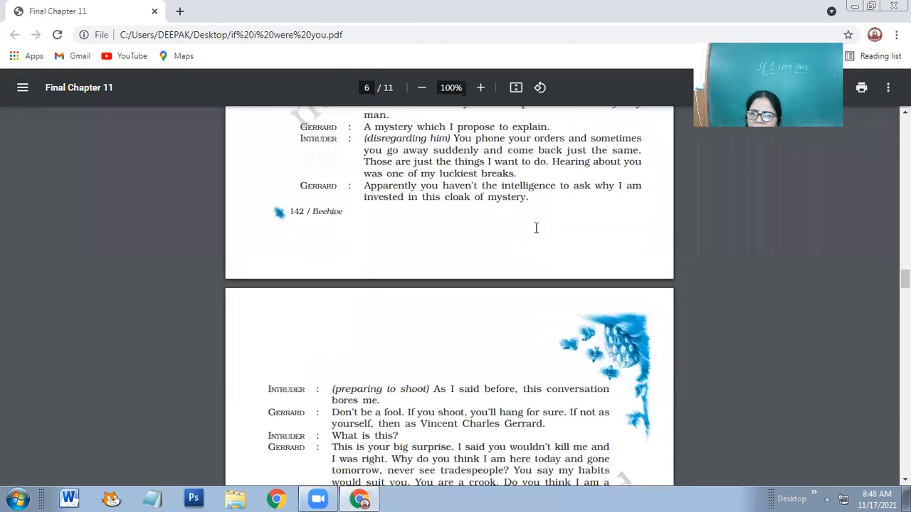
pyautogui.scroll(3)
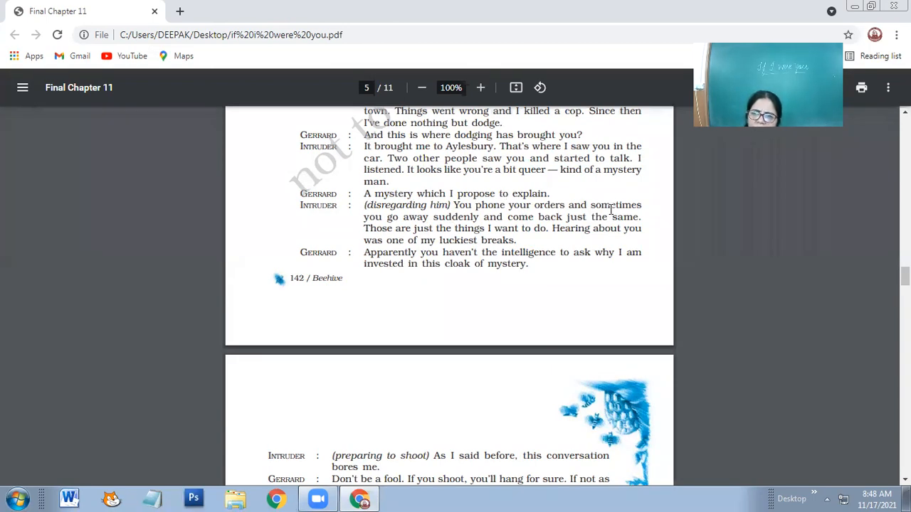
pyautogui.moveTo(566, 216)
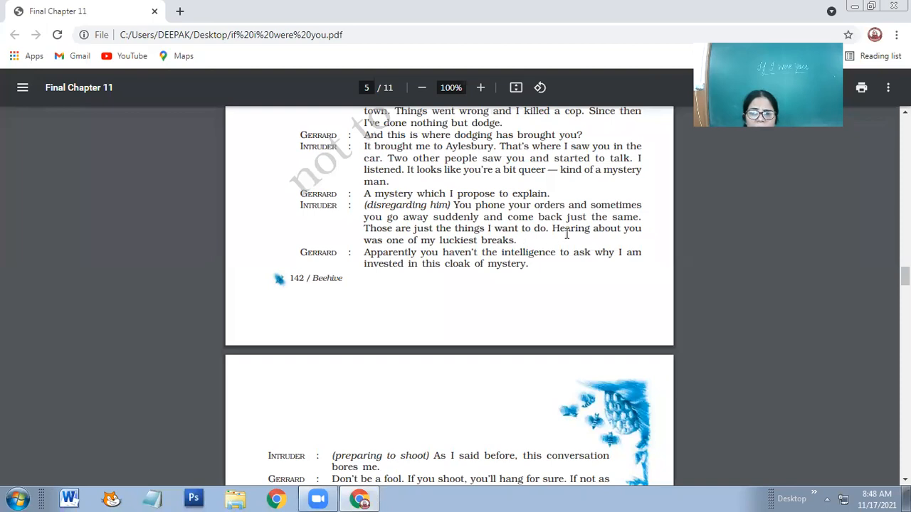
pyautogui.moveTo(491, 236)
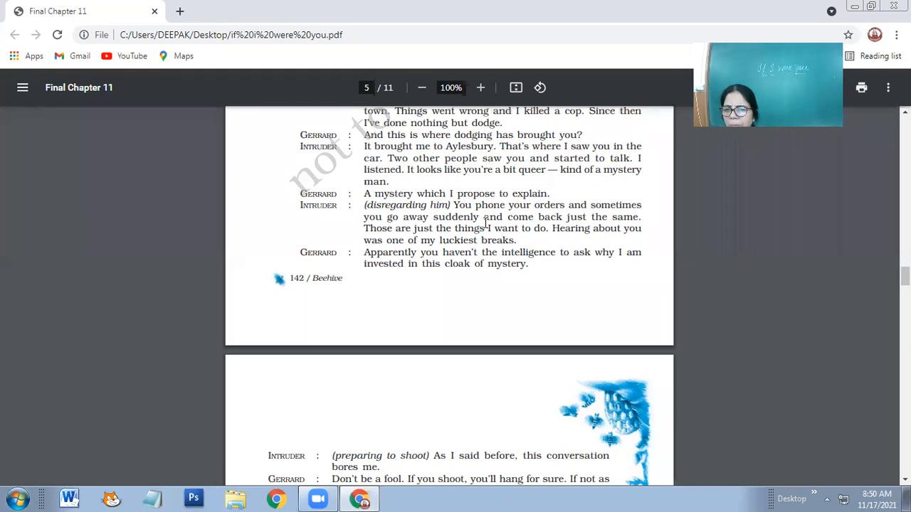
pyautogui.moveTo(532, 299)
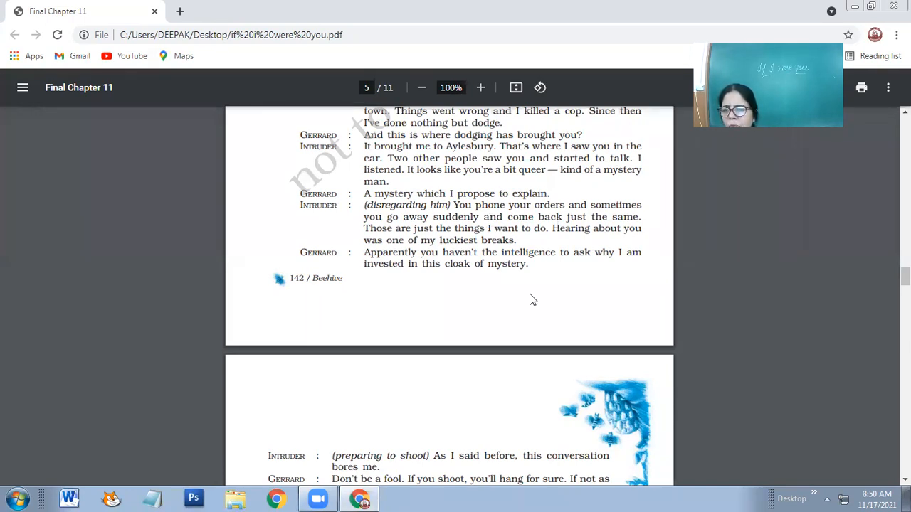
pyautogui.moveTo(458, 297)
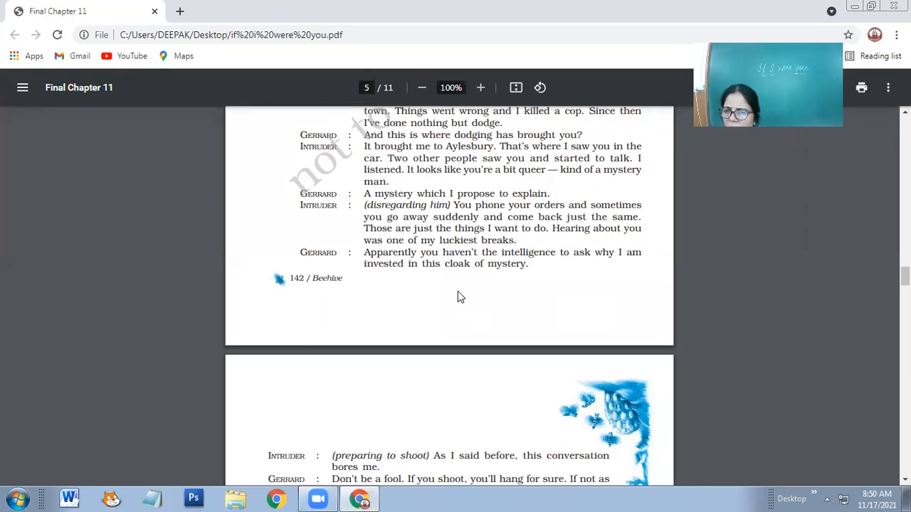
pyautogui.scroll(-3)
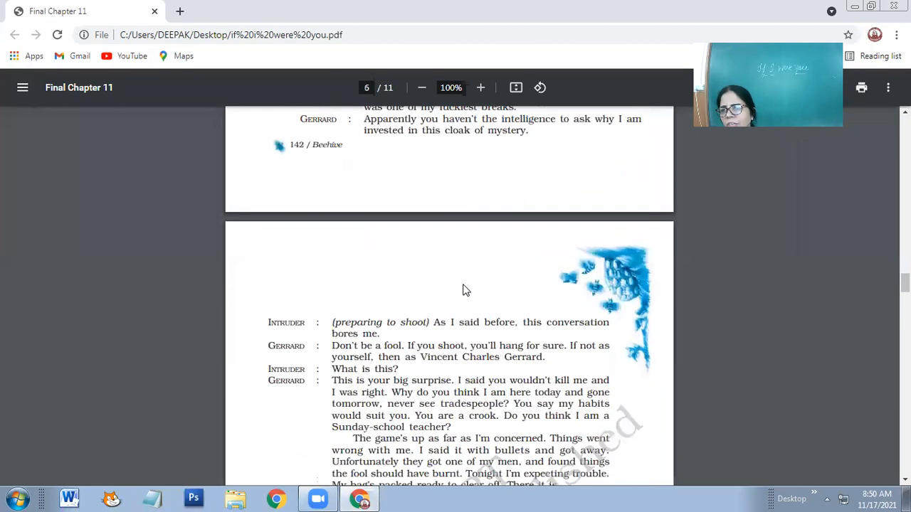
pyautogui.moveTo(464, 243)
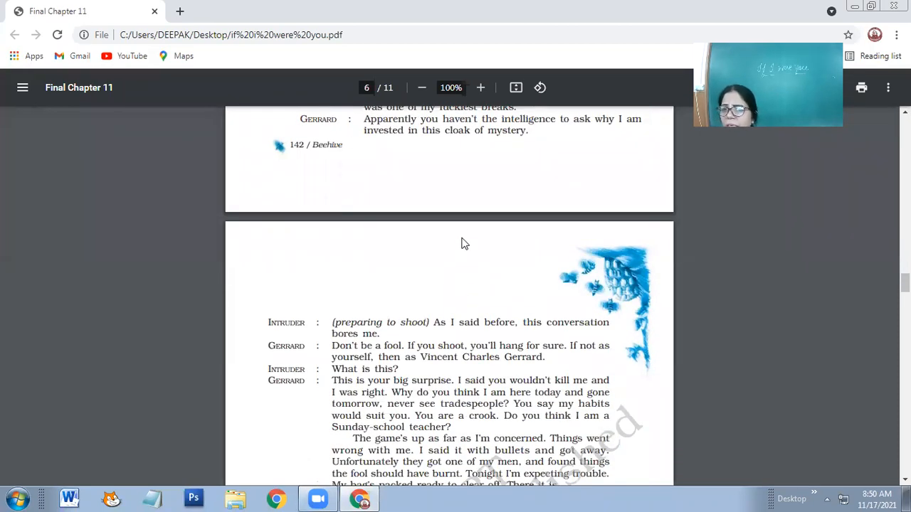
pyautogui.moveTo(398, 310)
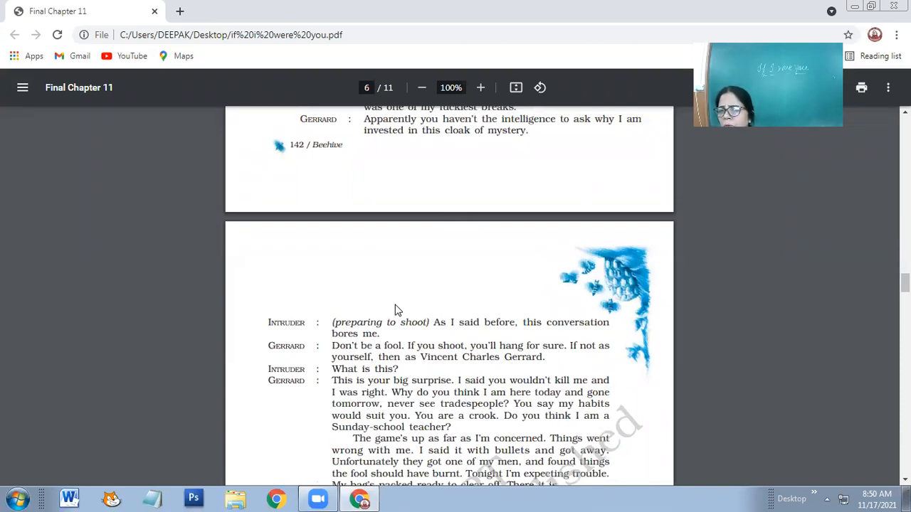
pyautogui.moveTo(416, 294)
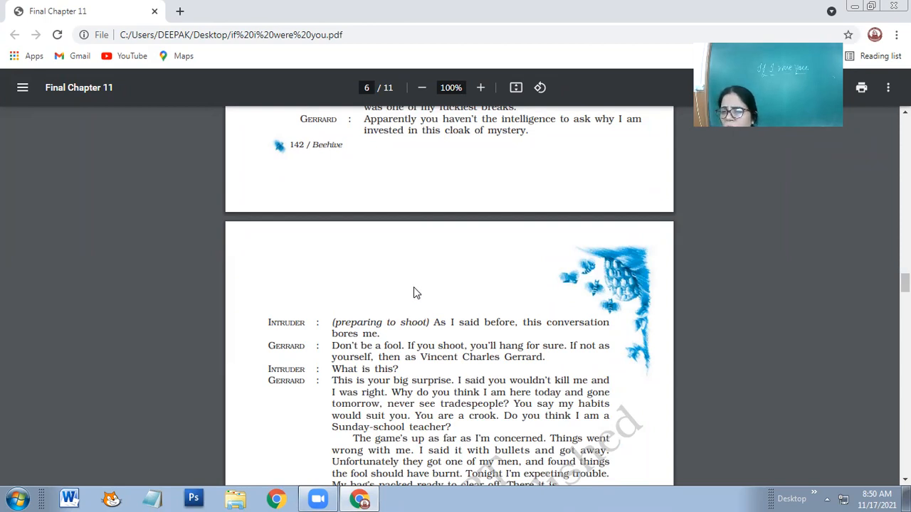
pyautogui.scroll(-3)
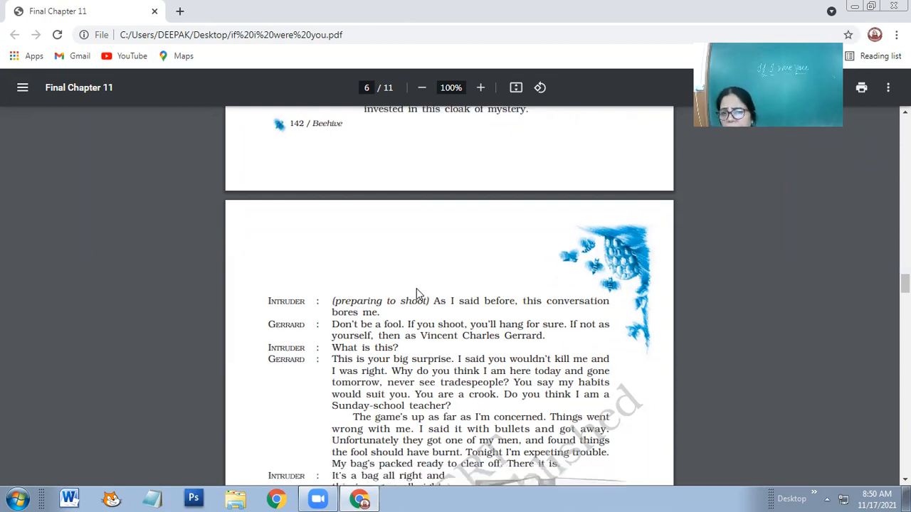
pyautogui.scroll(-3)
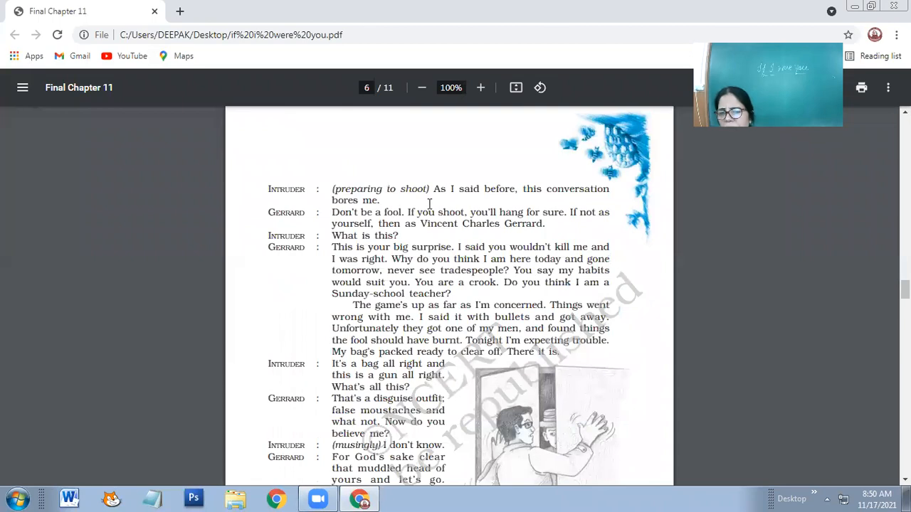
pyautogui.moveTo(486, 188)
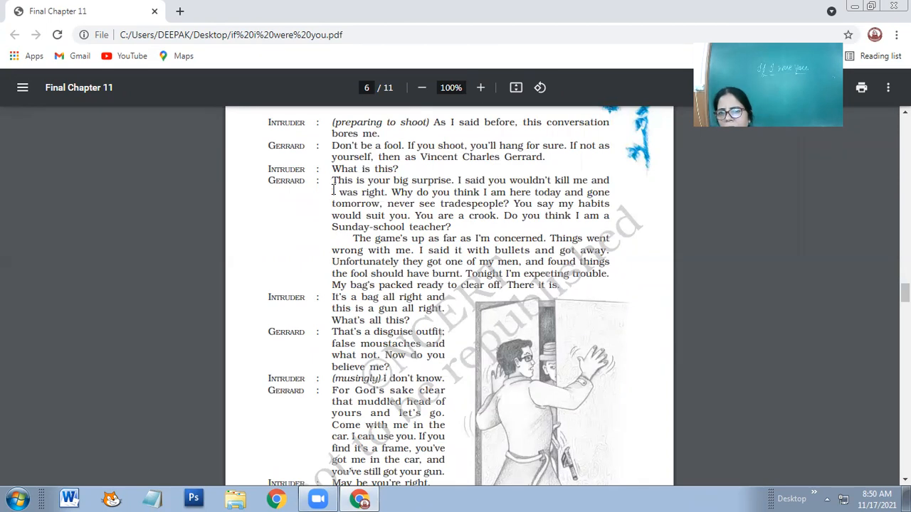
pyautogui.moveTo(319, 218)
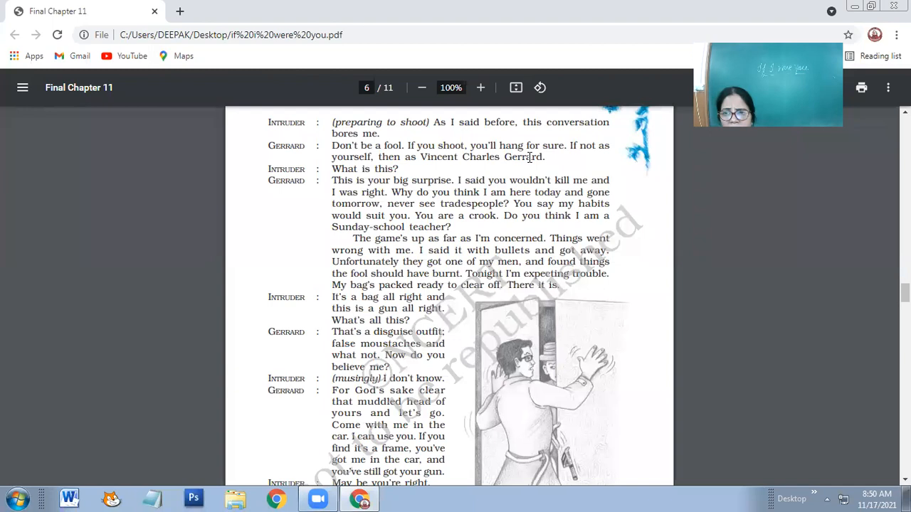
pyautogui.moveTo(427, 183)
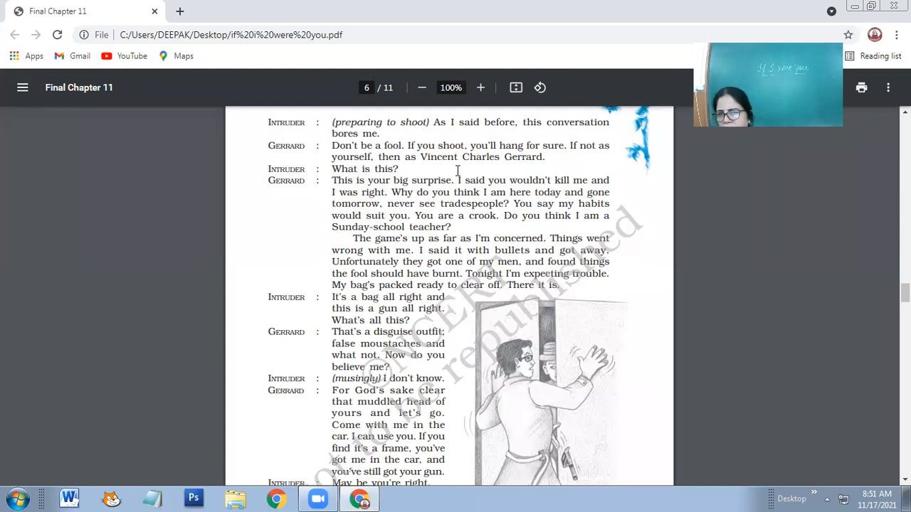
pyautogui.moveTo(623, 184)
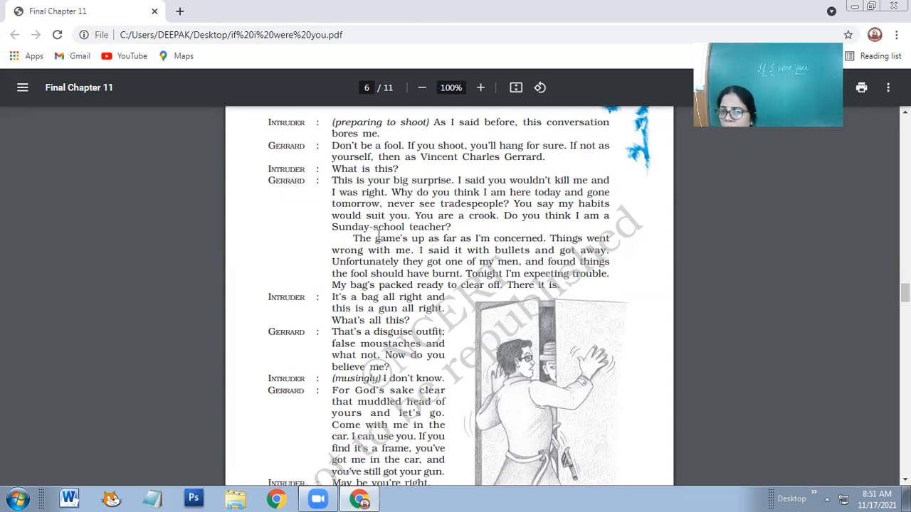
pyautogui.moveTo(487, 210)
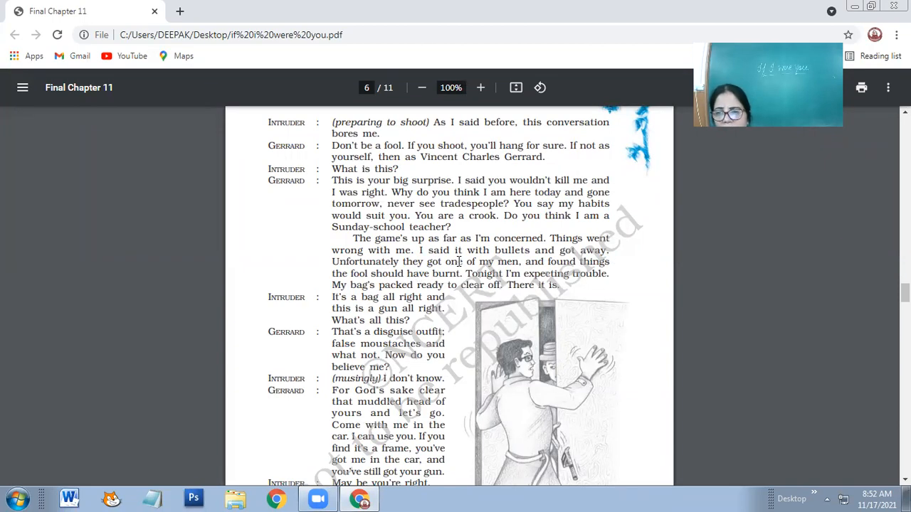
pyautogui.moveTo(626, 295)
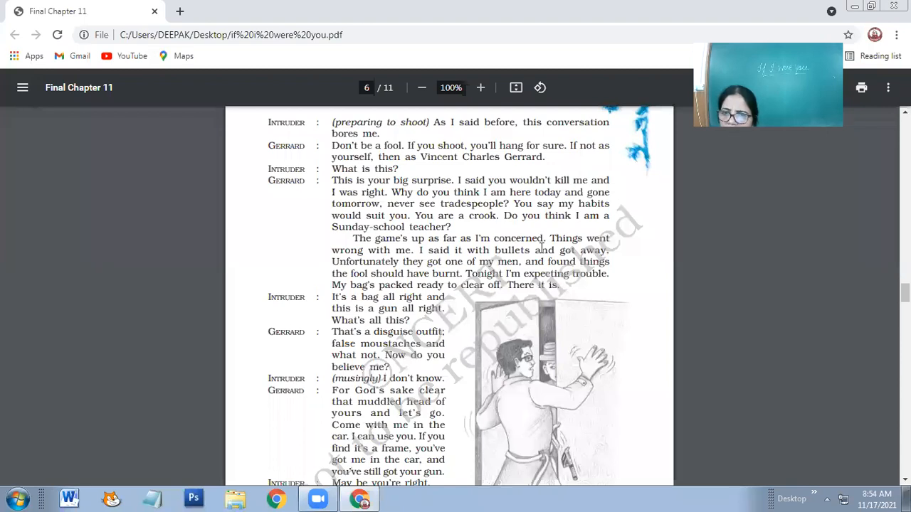
pyautogui.scroll(-3)
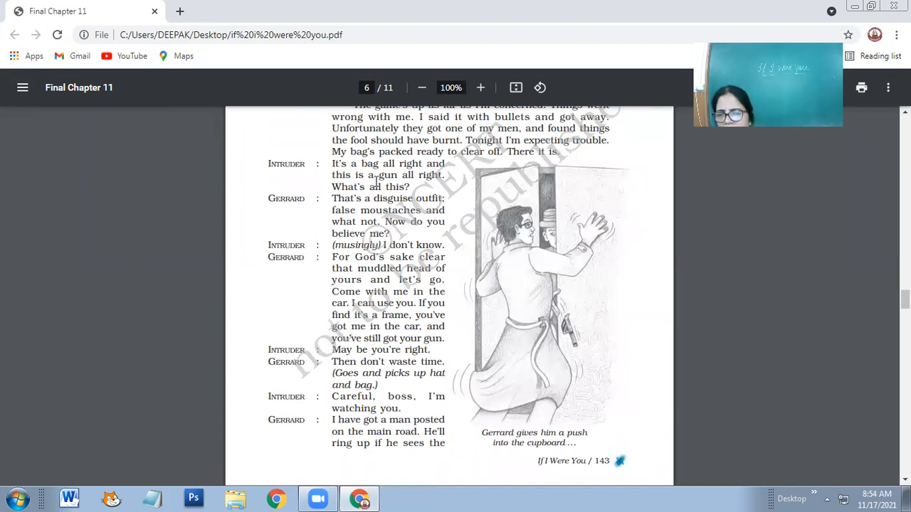
pyautogui.moveTo(420, 187)
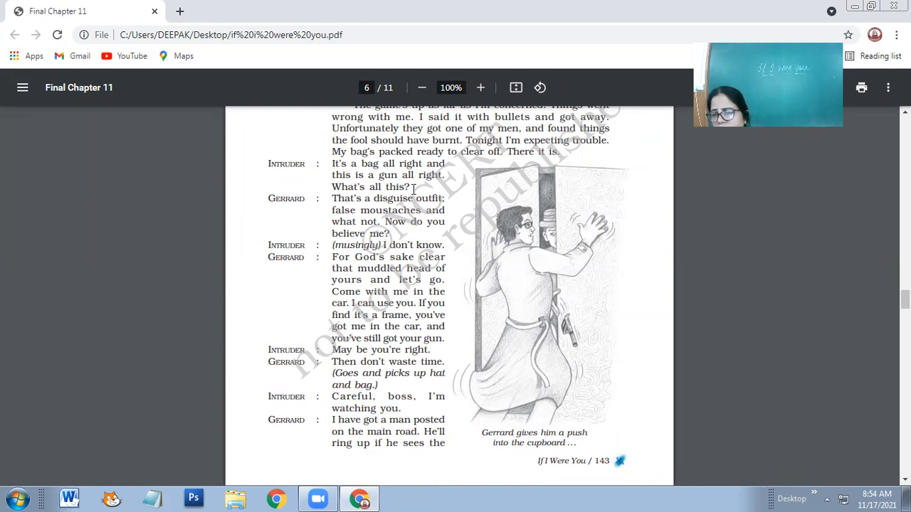
pyautogui.moveTo(430, 187)
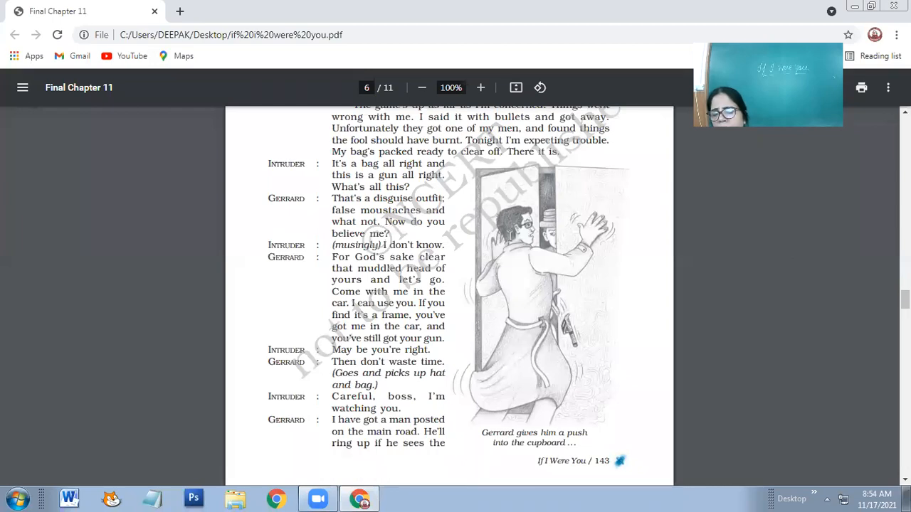
pyautogui.moveTo(535, 254)
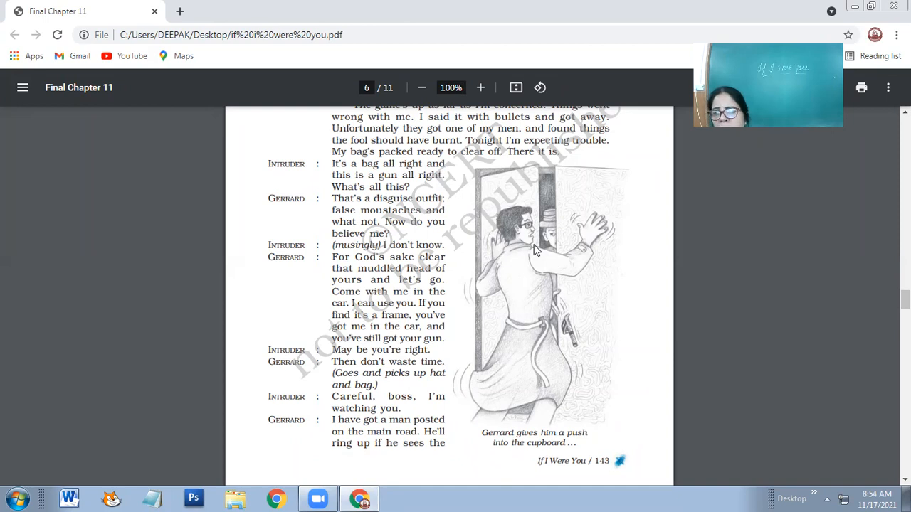
pyautogui.moveTo(328, 105)
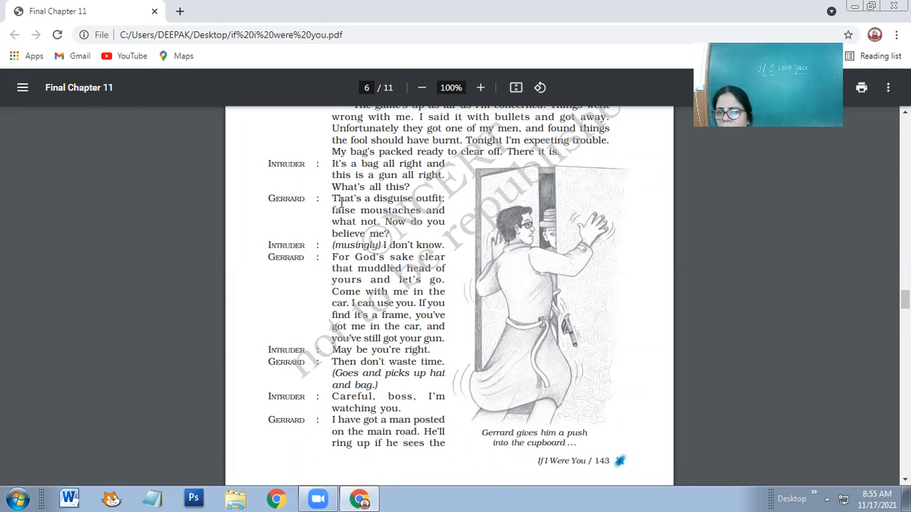
pyautogui.moveTo(441, 193)
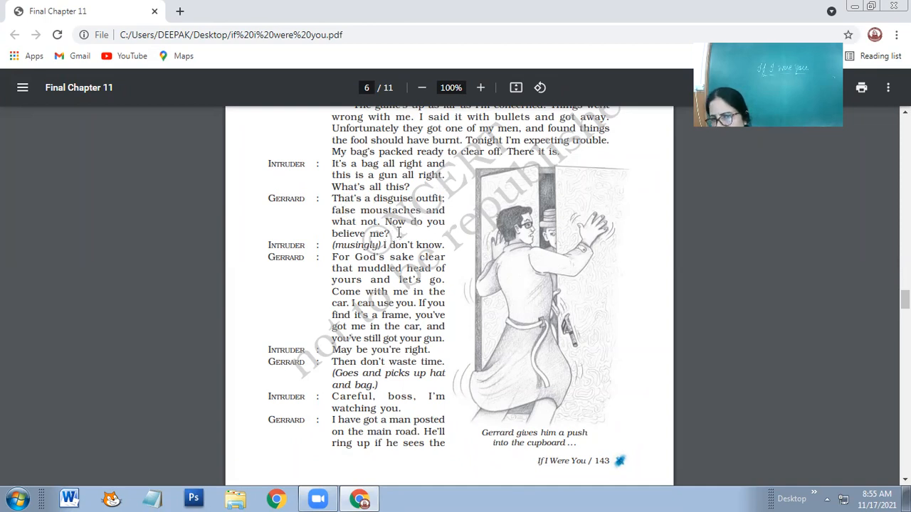
pyautogui.moveTo(427, 239)
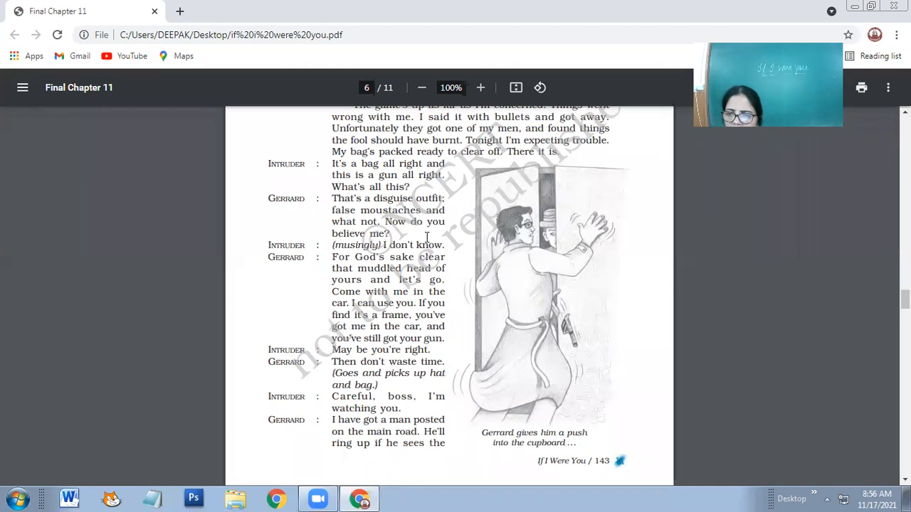
pyautogui.scroll(-3)
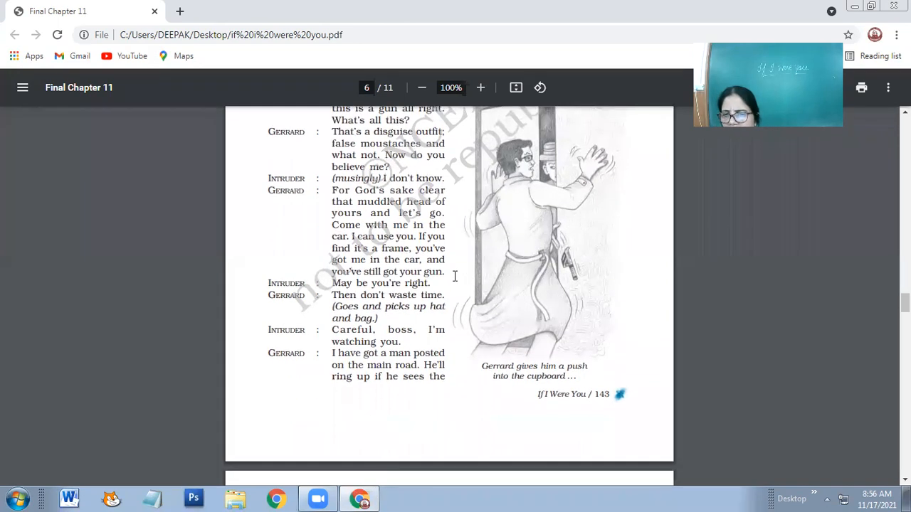
pyautogui.scroll(-3)
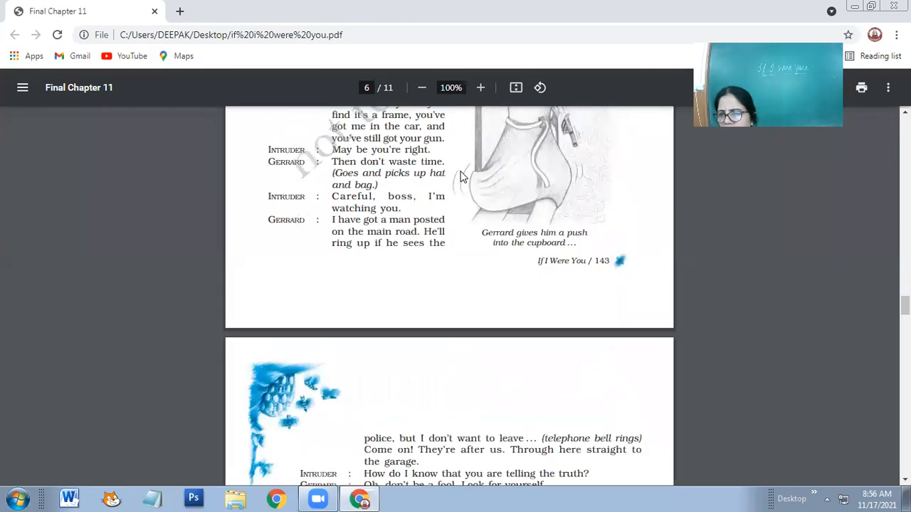
pyautogui.moveTo(420, 268)
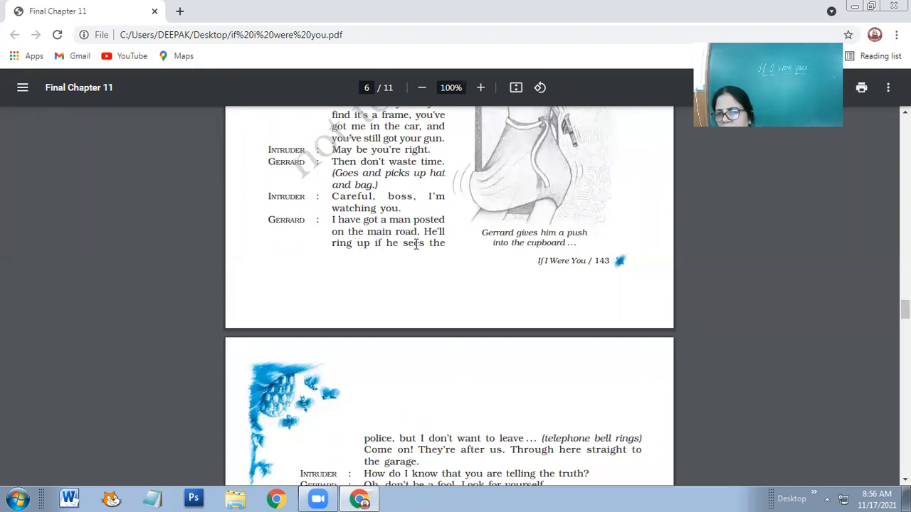
pyautogui.scroll(-3)
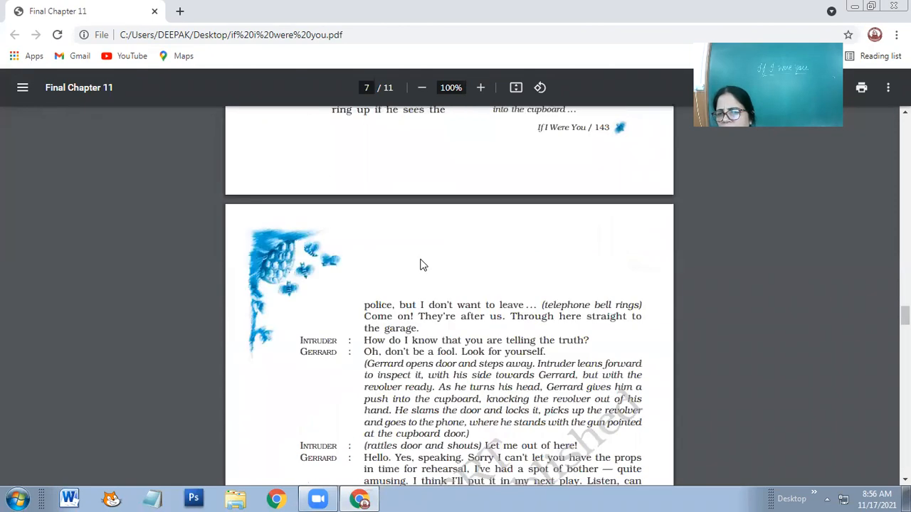
pyautogui.scroll(-3)
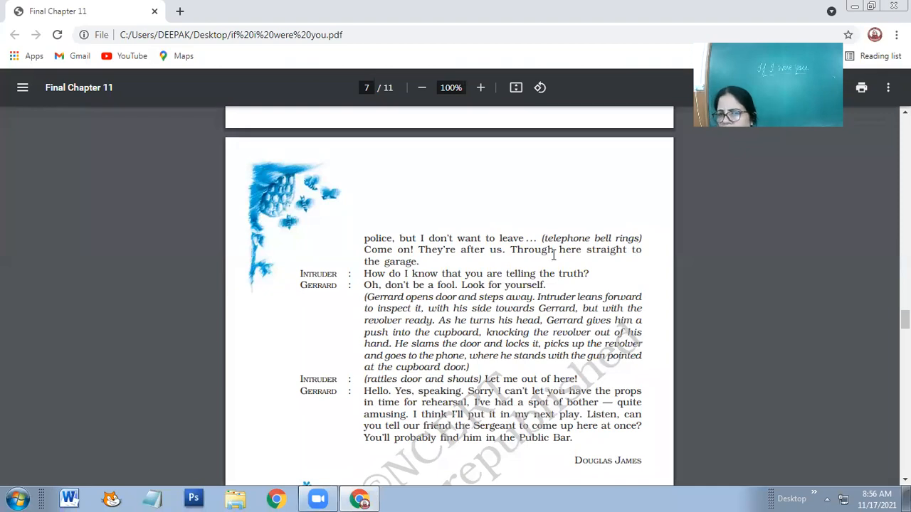
pyautogui.scroll(3)
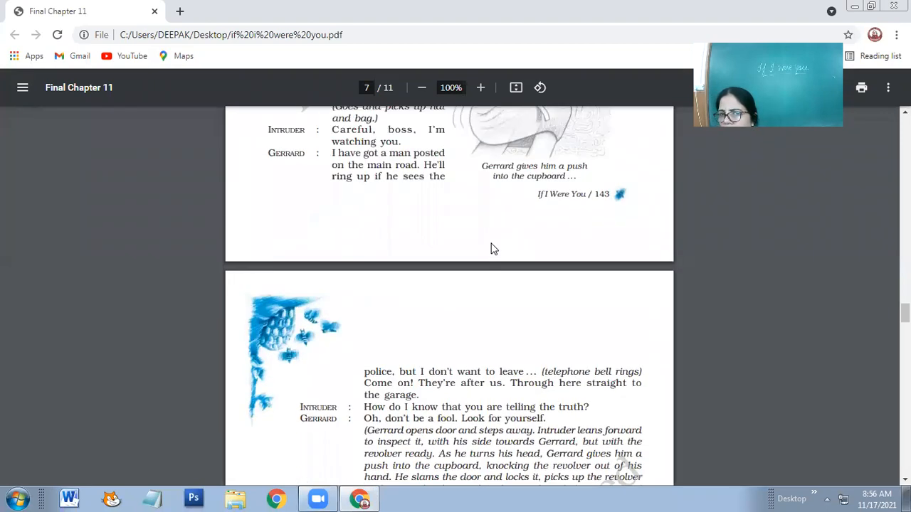
pyautogui.scroll(-3)
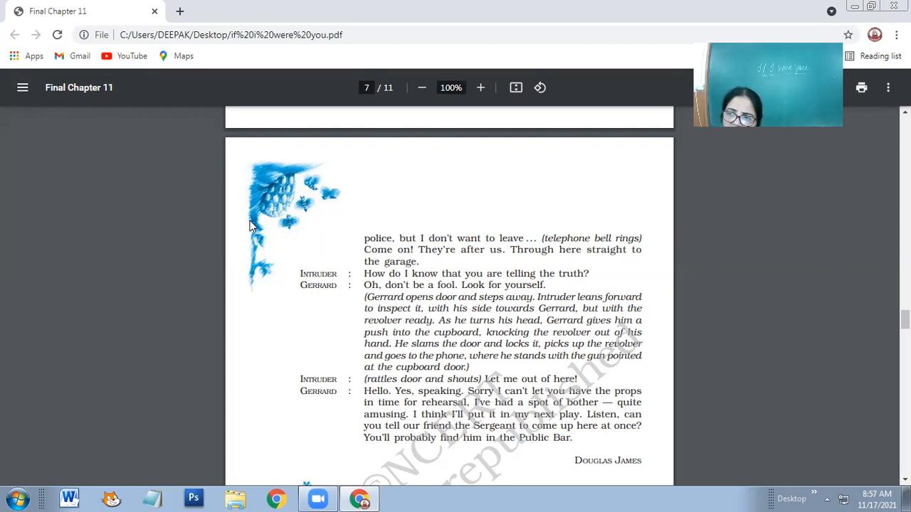
pyautogui.moveTo(420, 228)
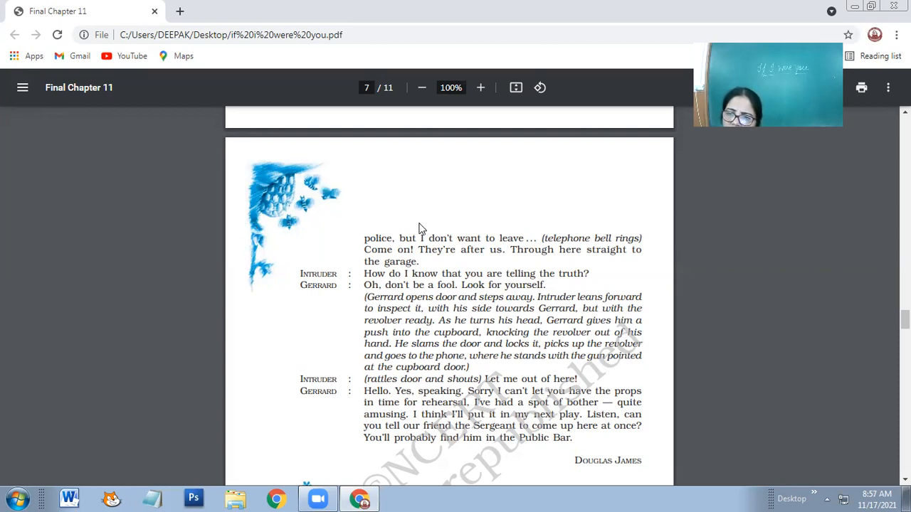
pyautogui.scroll(-3)
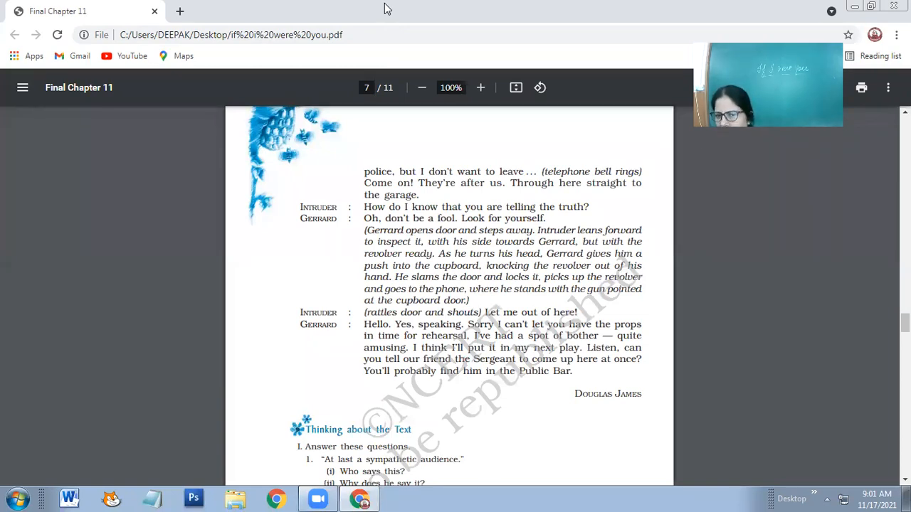
pyautogui.moveTo(310, 295)
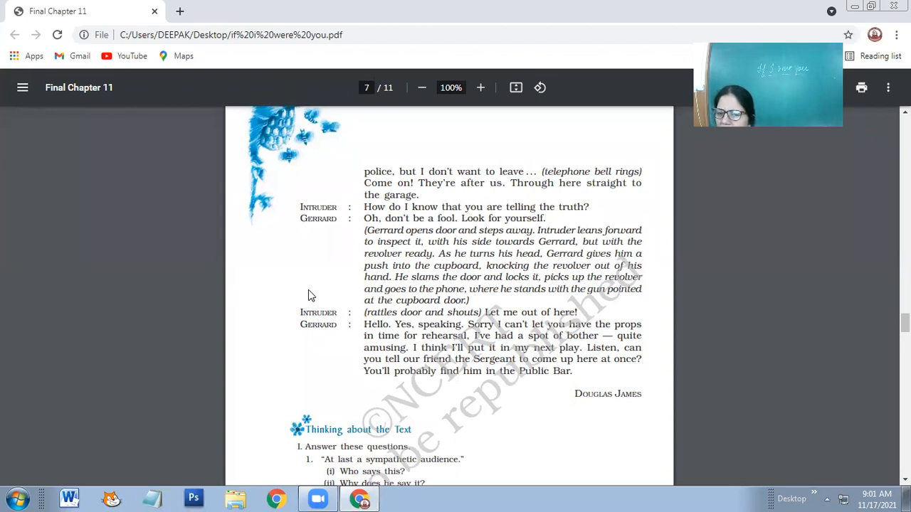
pyautogui.moveTo(279, 284)
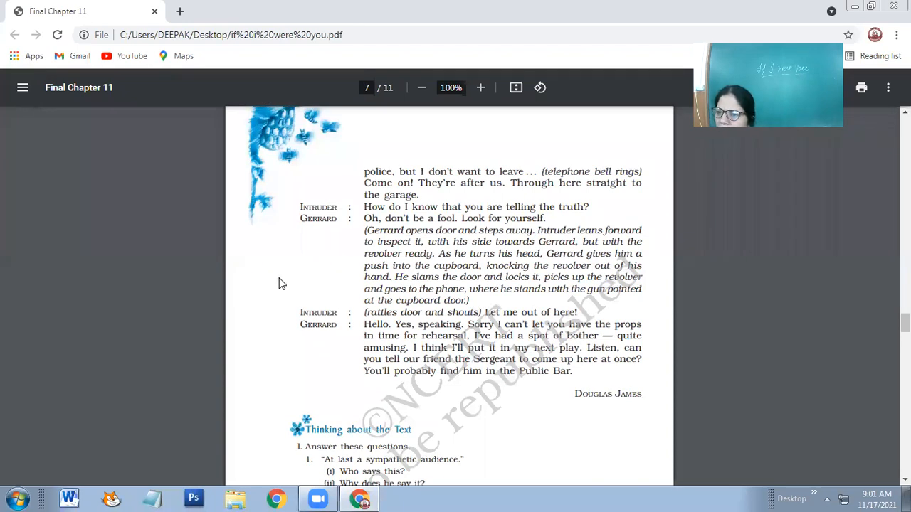
pyautogui.moveTo(473, 316)
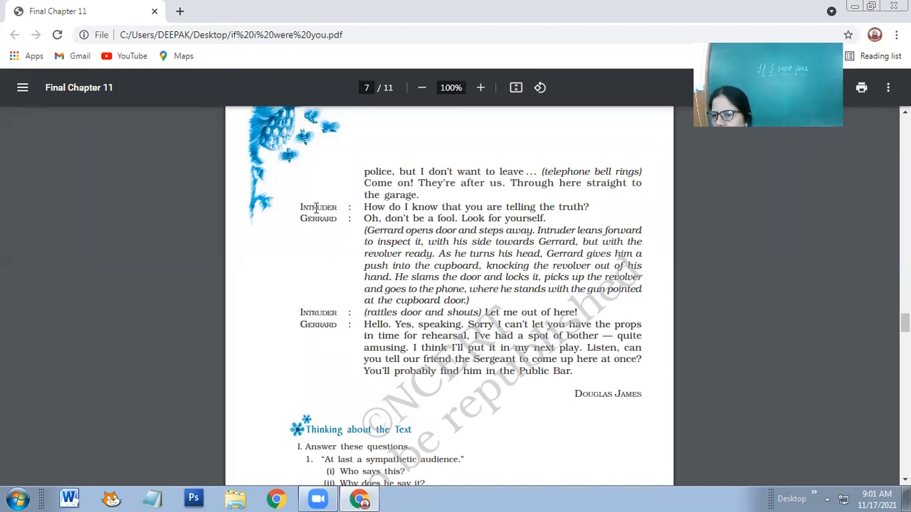
pyautogui.moveTo(301, 260)
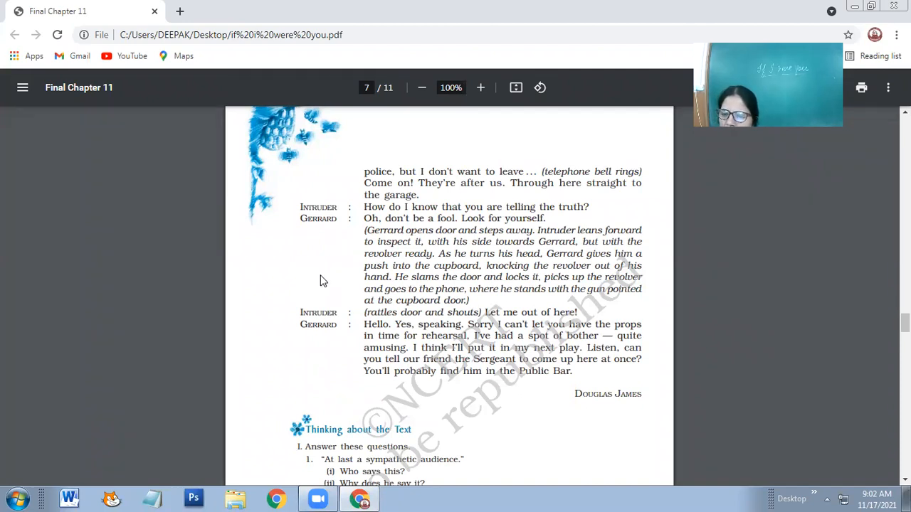
pyautogui.moveTo(341, 274)
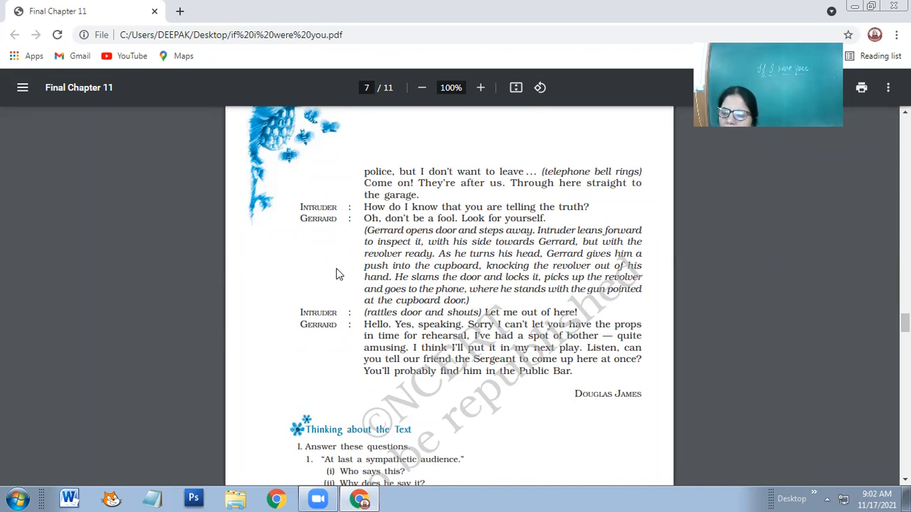
pyautogui.scroll(-3)
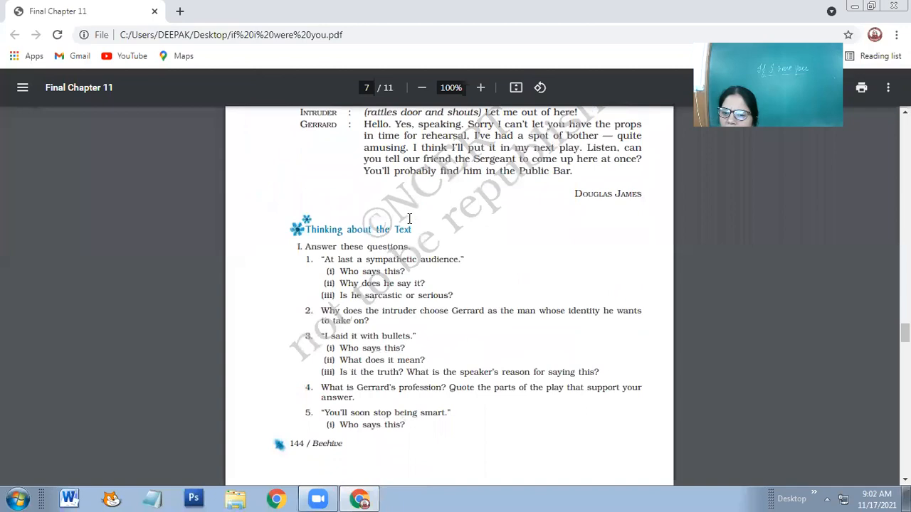
pyautogui.scroll(-3)
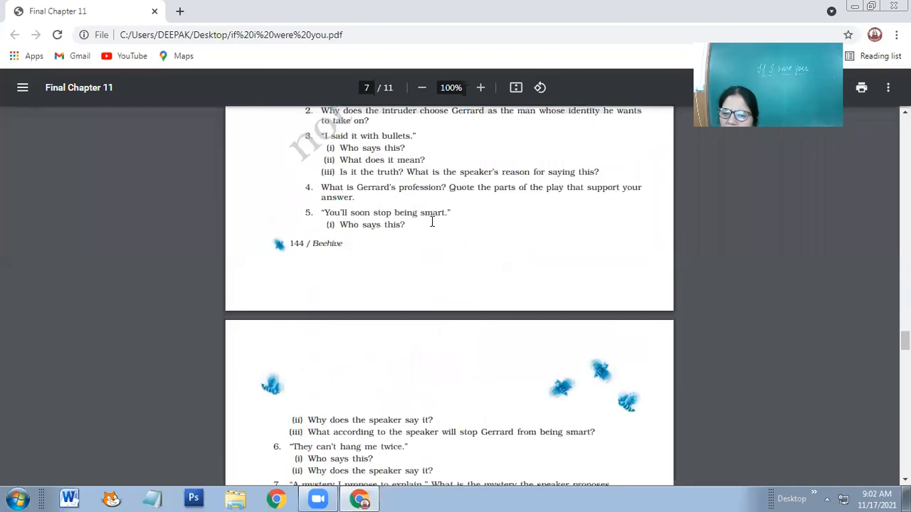
pyautogui.scroll(-3)
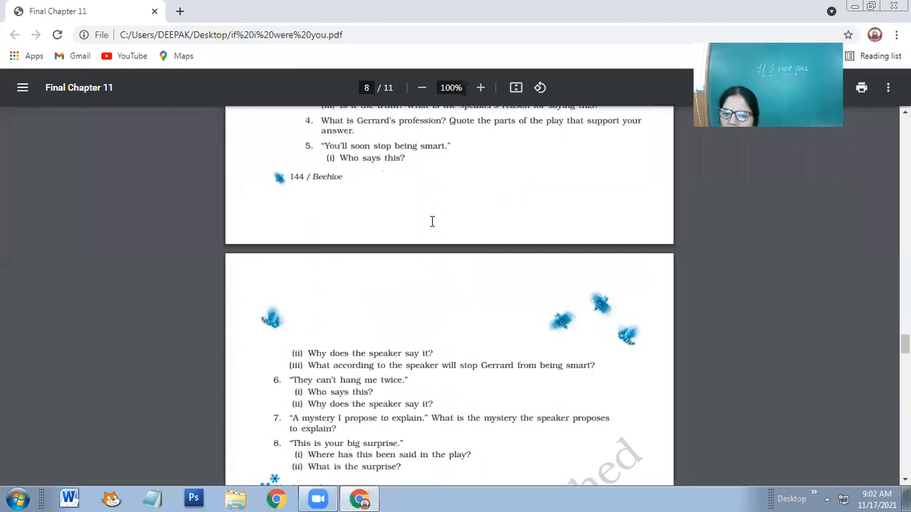
pyautogui.scroll(-3)
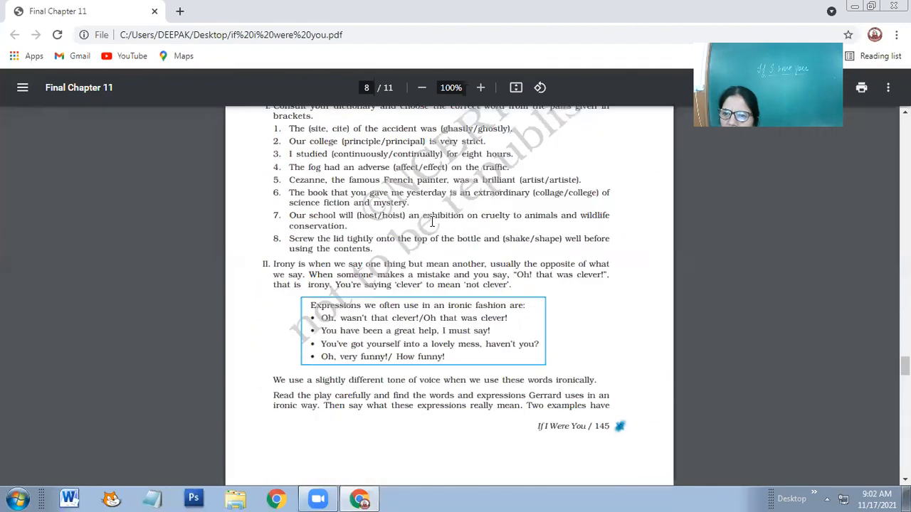